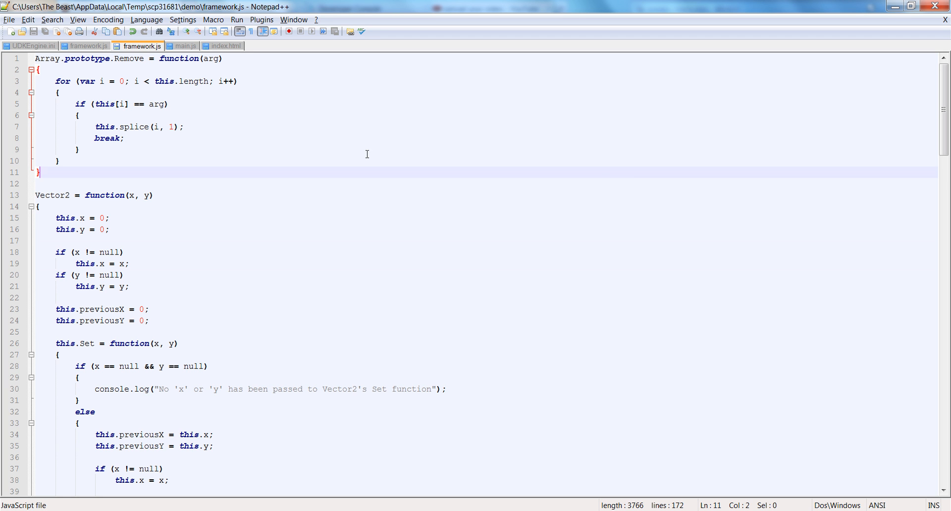
mouse_move(330, 260)
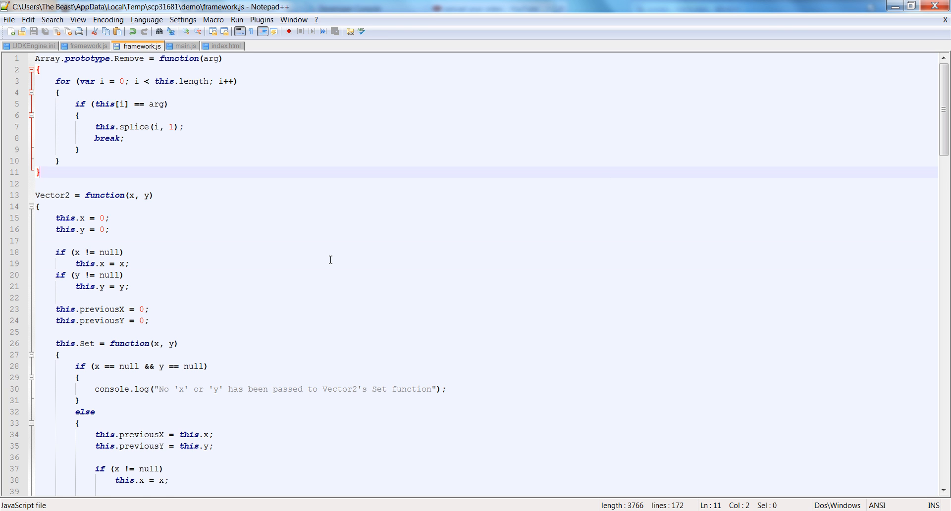
- Below Remove, add Array.prototype.RemoveAt = function(position) that calls this.splice(position, 1)
key("enter")
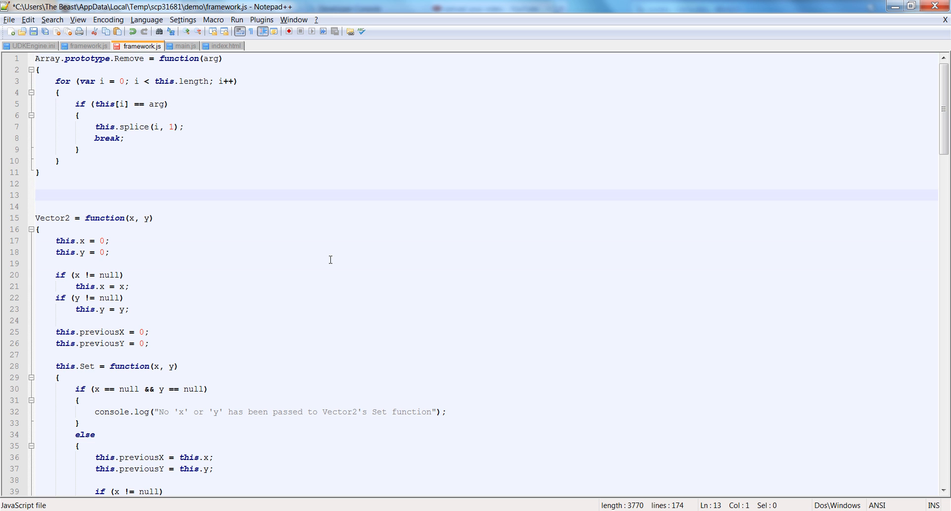
type("Array.prototype.R")
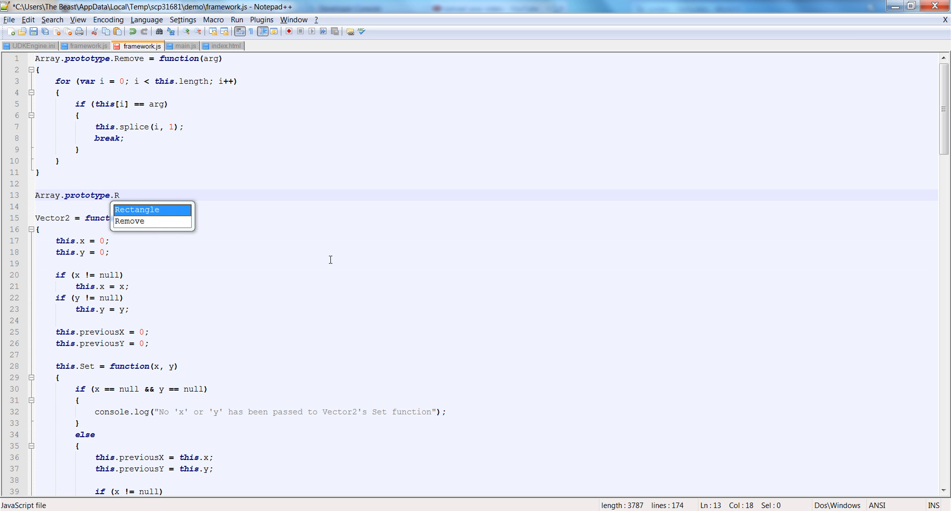
type("emoveAt")
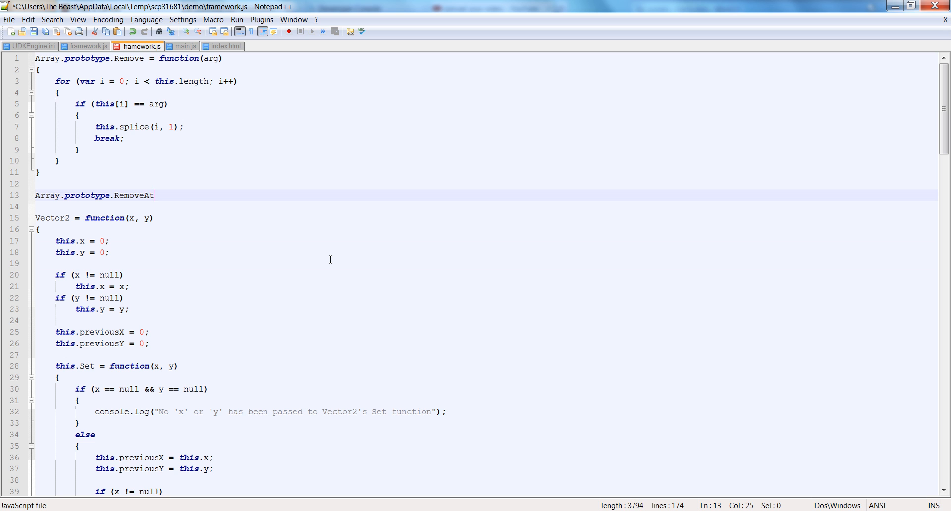
type("=")
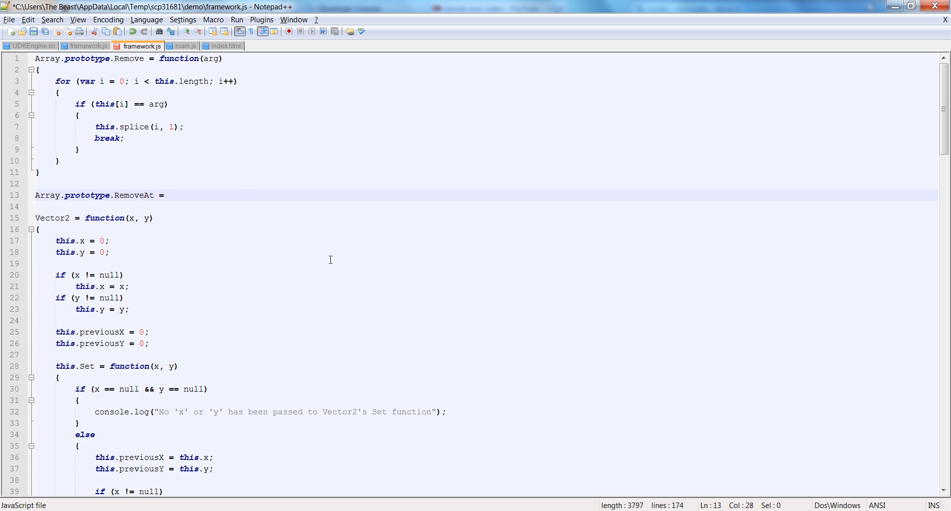
type("function(pos")
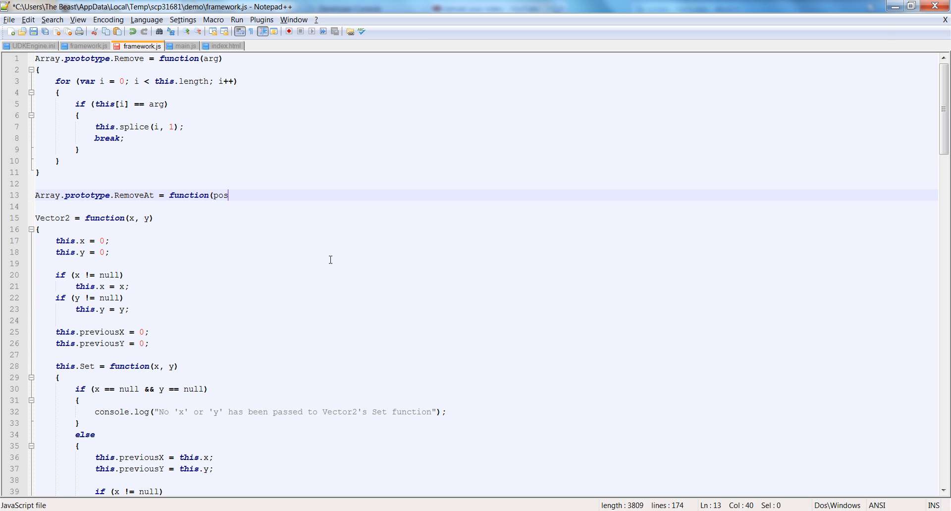
type("ition)")
left_click(484, 207)
type("{")
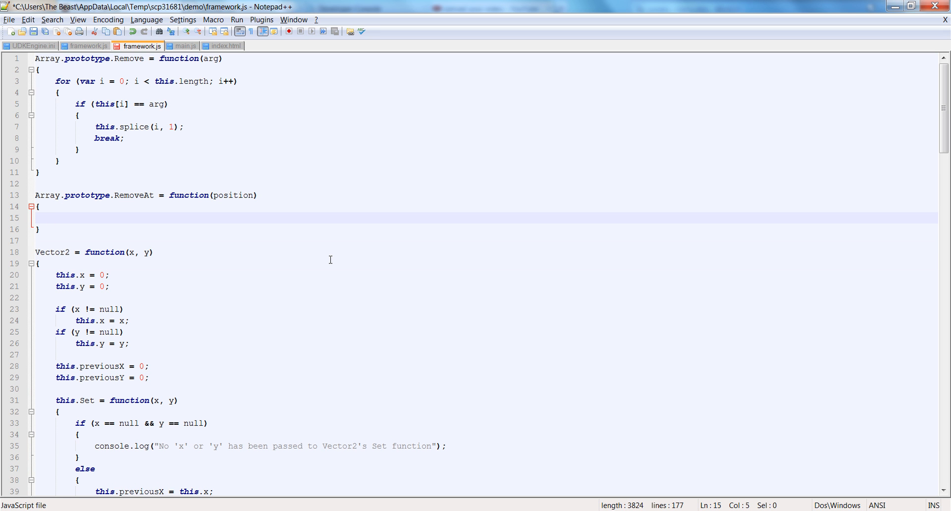
type("t")
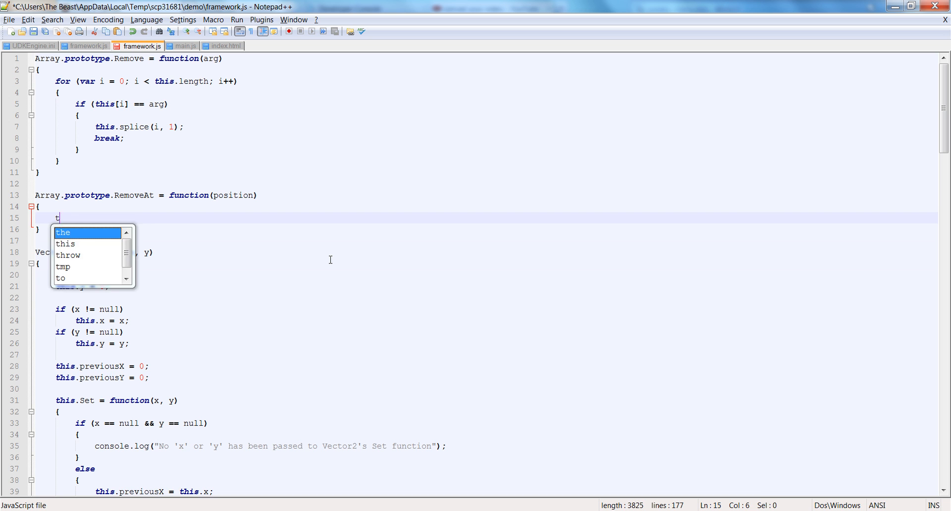
type("his.splice(")
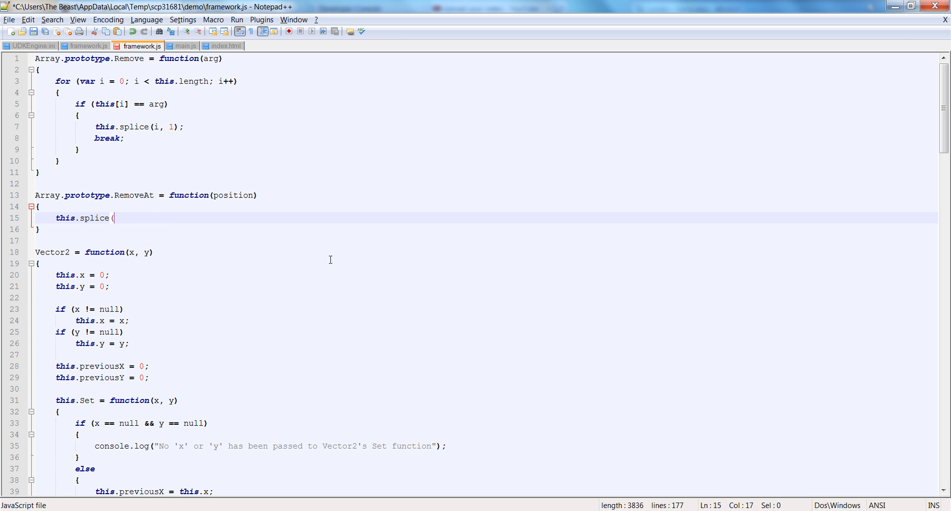
type("position,")
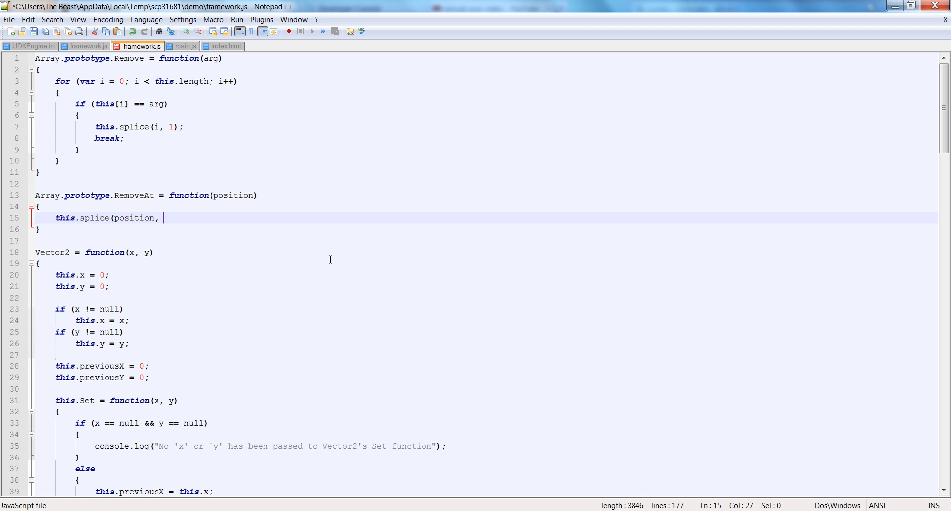
type("1);")
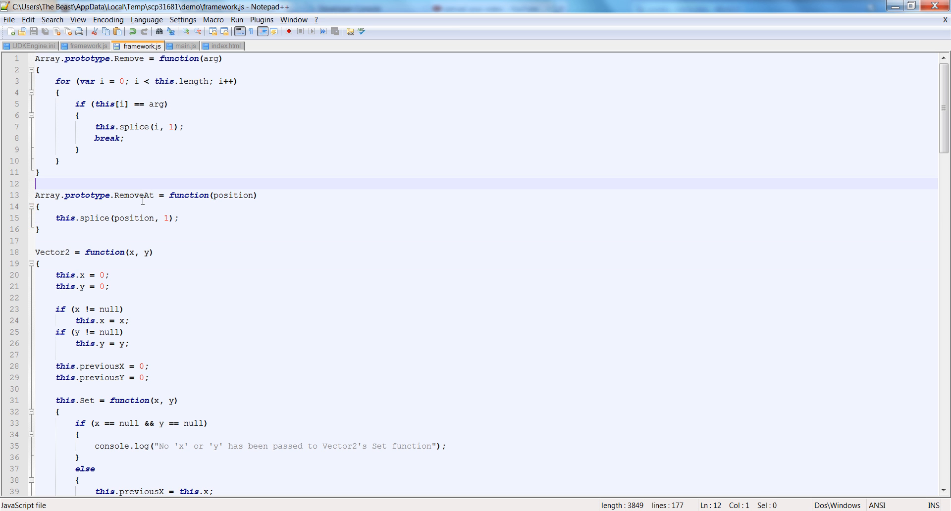
- Add an 'all' parameter after arg in the Remove function
double_click(211, 59)
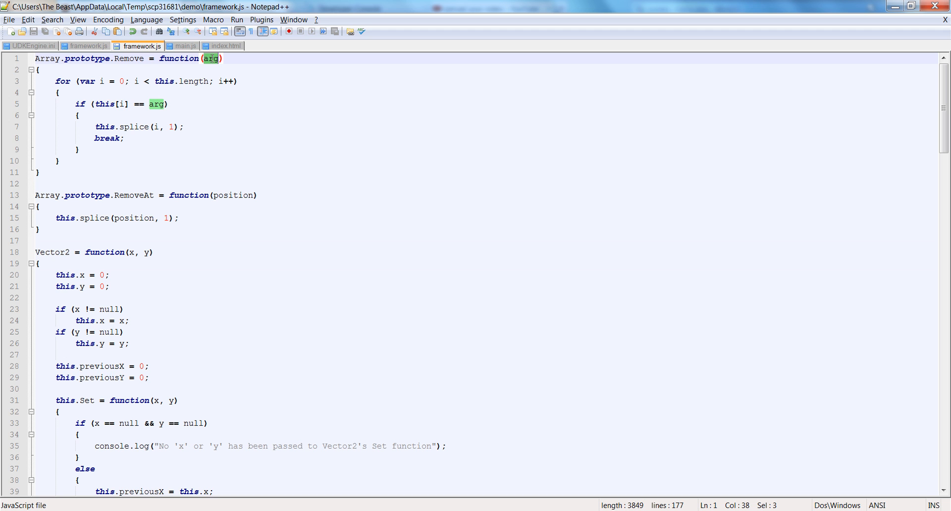
mouse_move(227, 63)
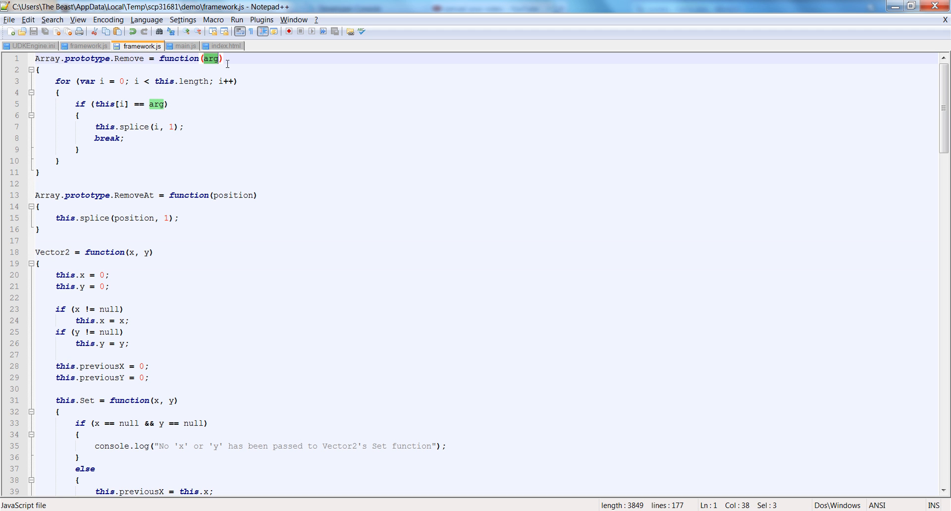
left_click(99, 156)
type(", ")
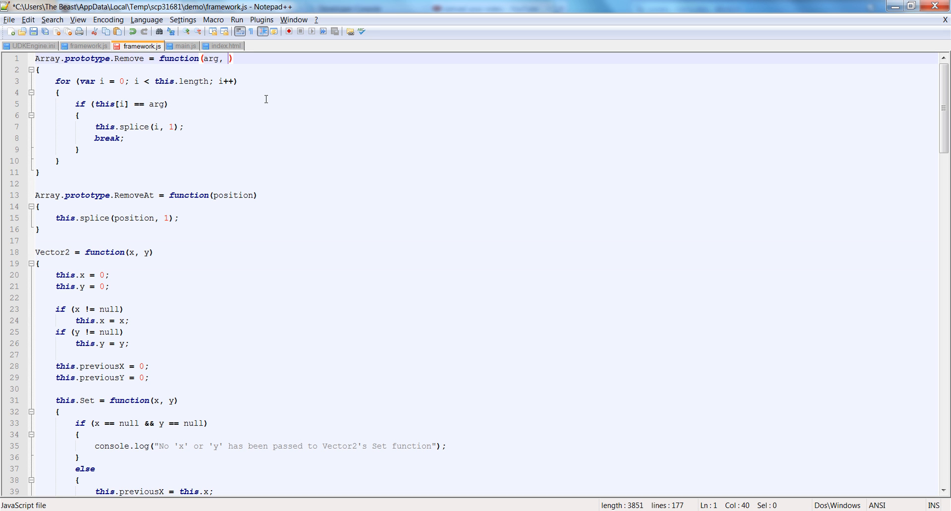
type("all")
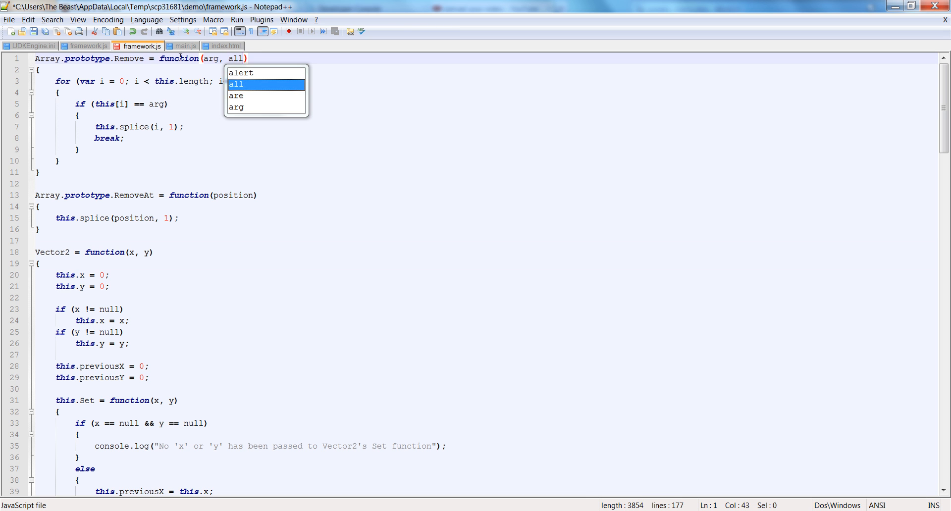
key("escape")
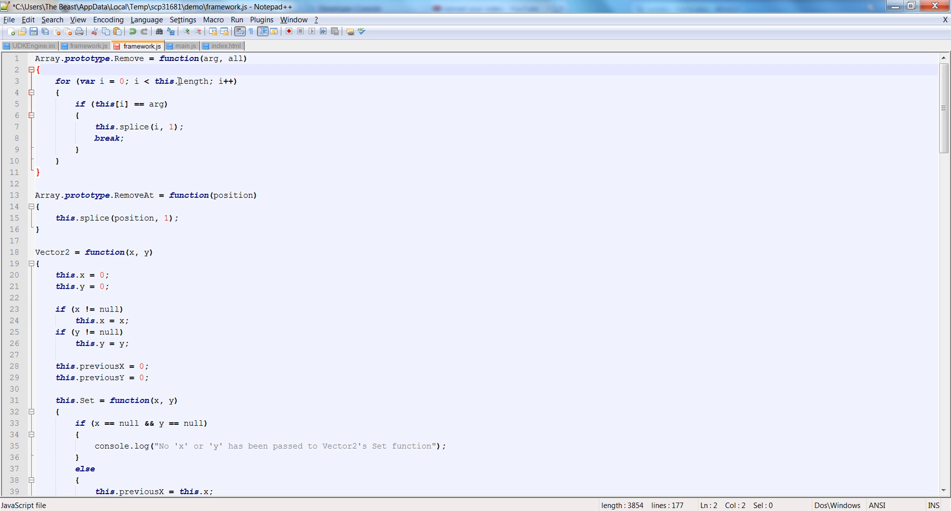
- Guard Remove's break with the condition if (all == null || !all)
left_click(194, 126)
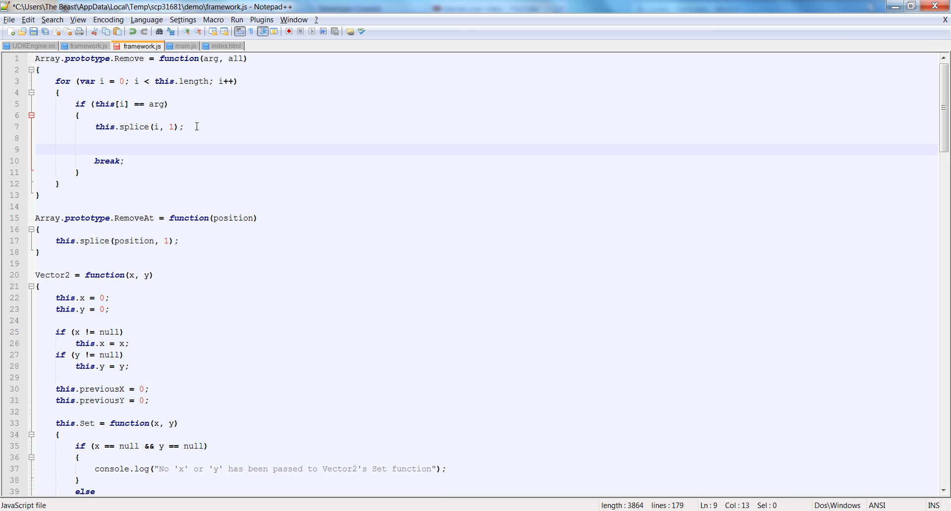
type("if (all")
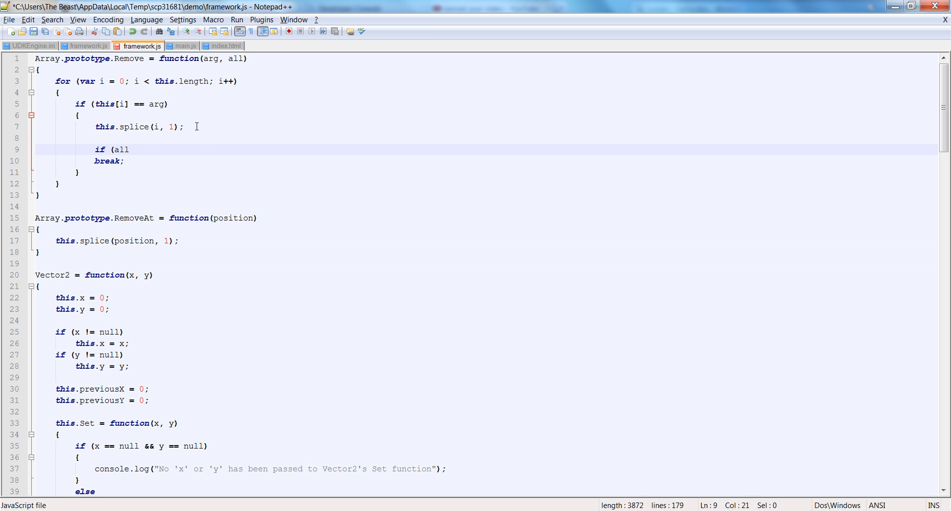
type("== null ||")
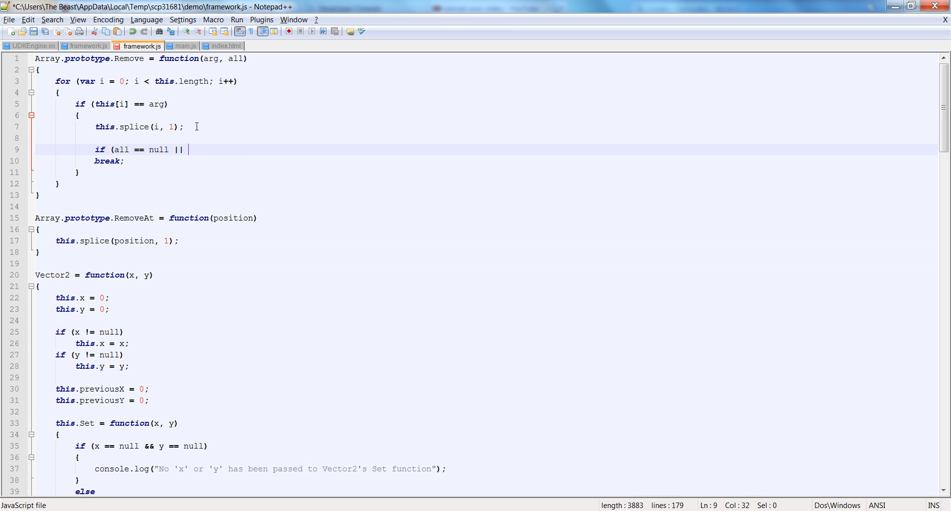
type("!all)")
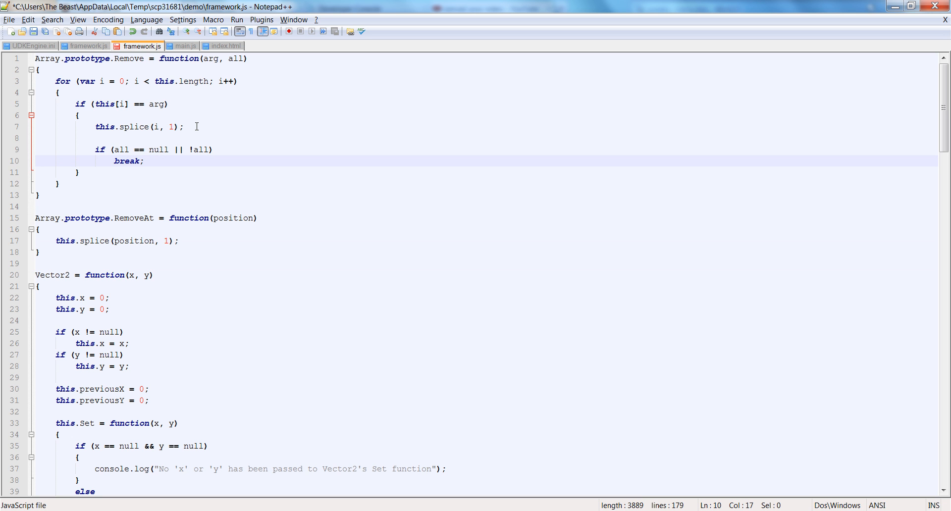
double_click(120, 150)
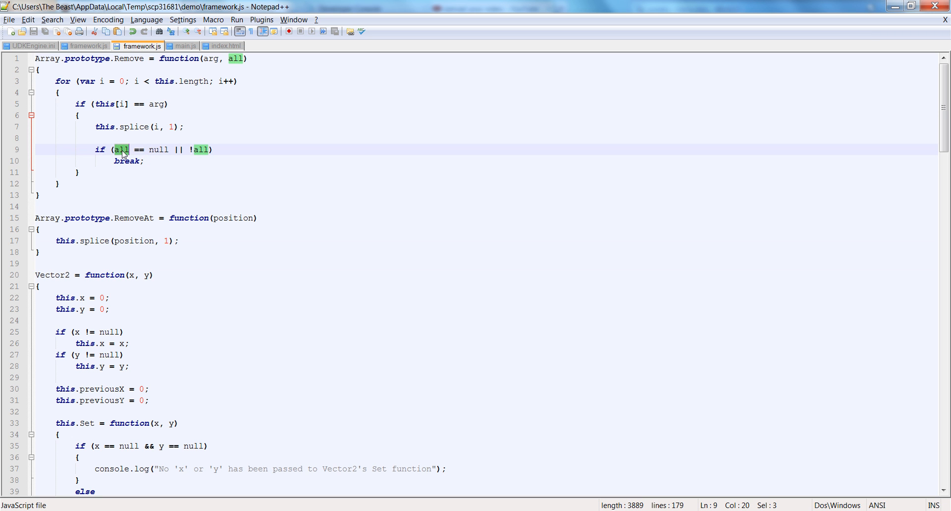
left_click(189, 161)
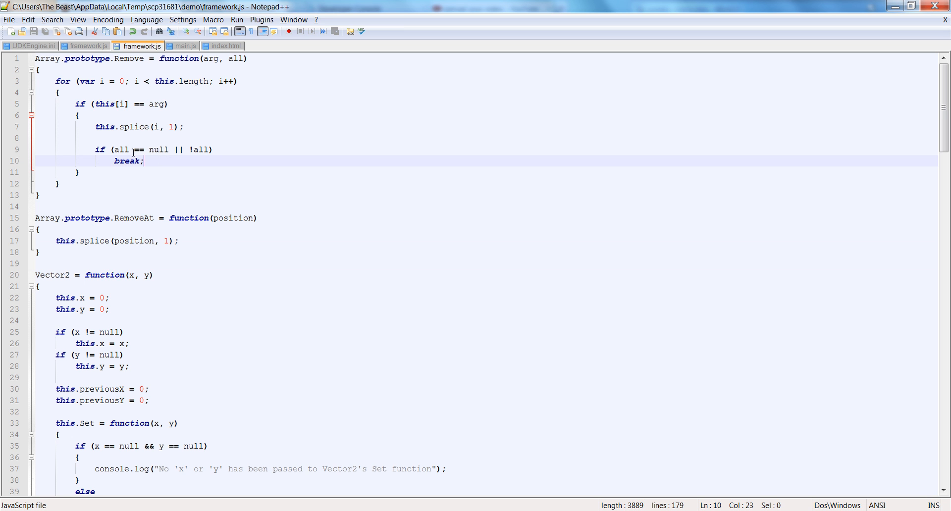
left_click(213, 150)
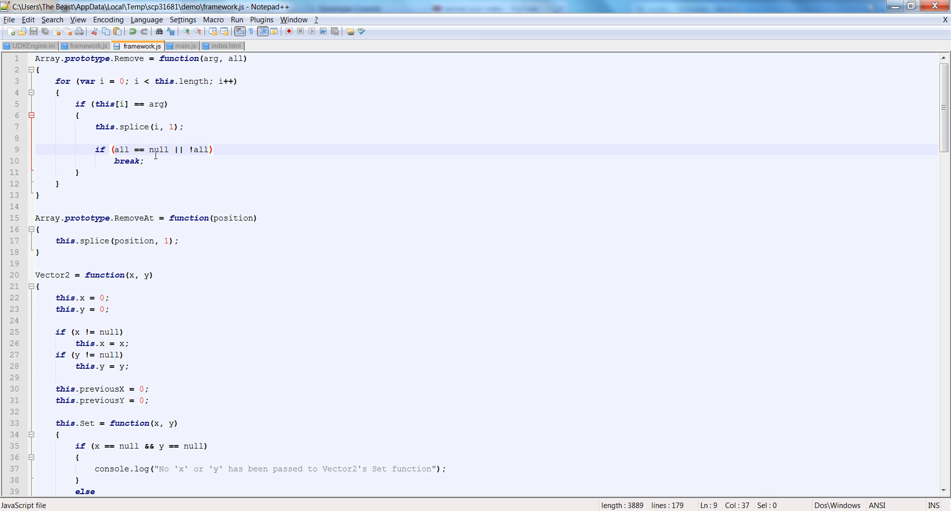
double_click(199, 150)
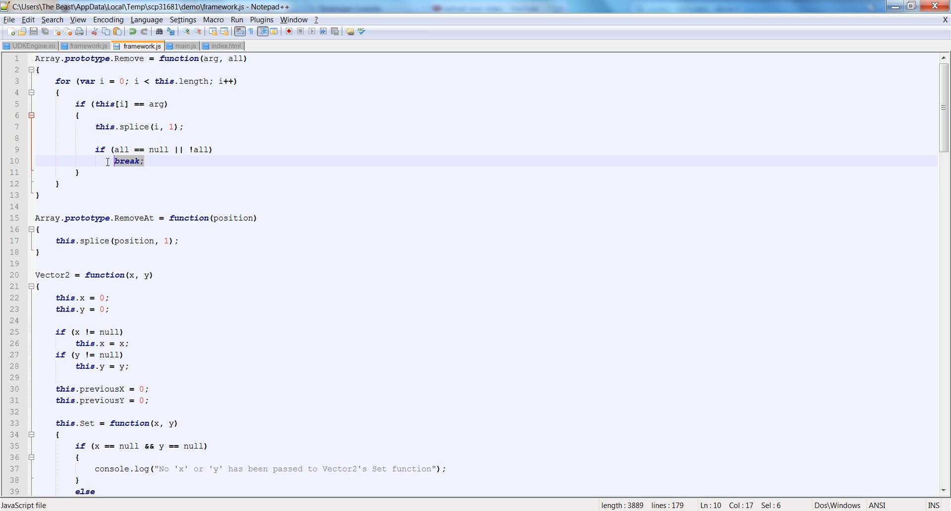
mouse_move(232, 60)
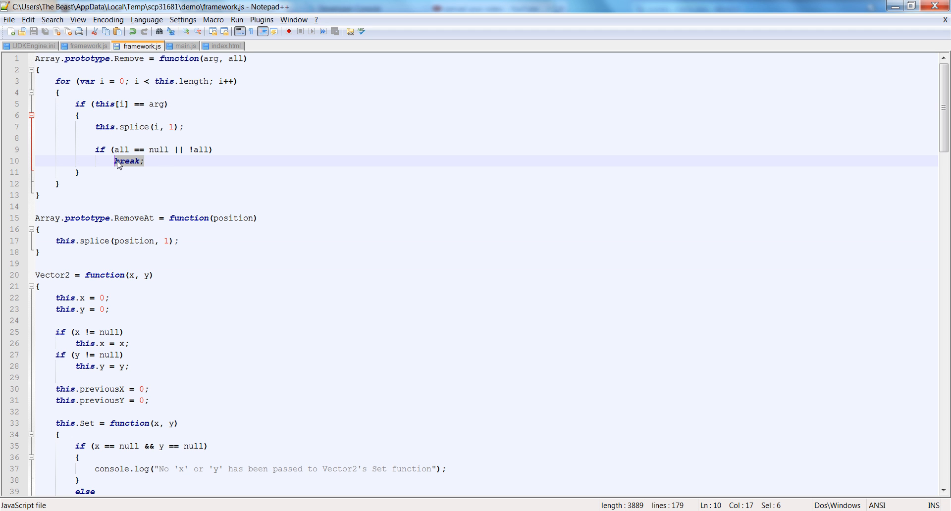
mouse_move(162, 114)
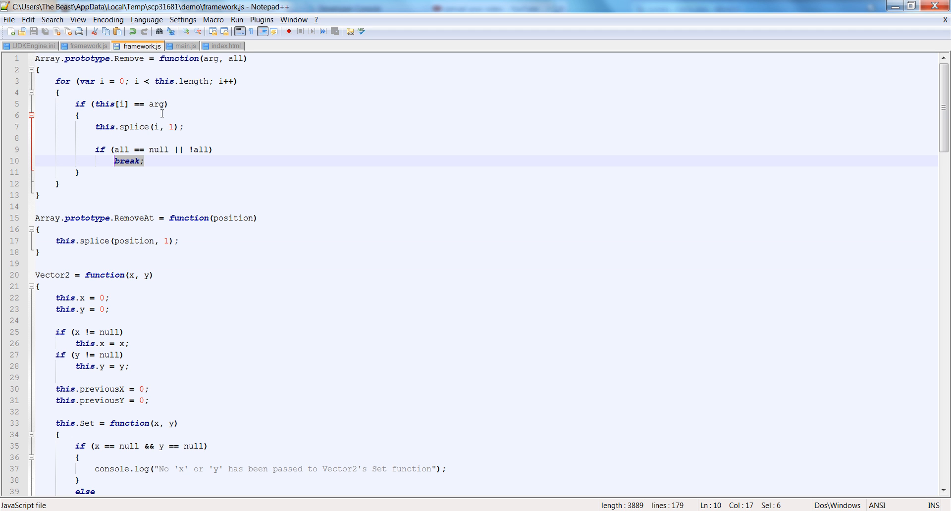
mouse_move(149, 135)
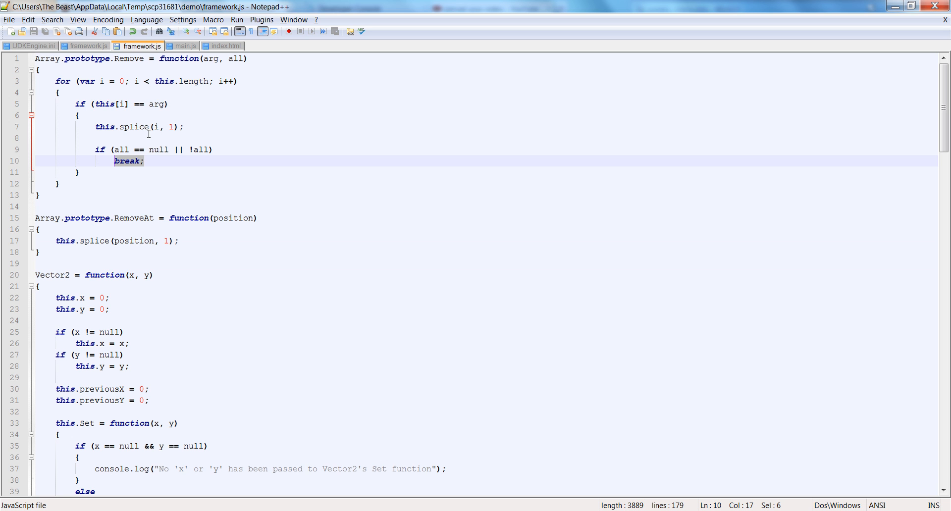
- Examine the loop index i inside Remove's splice call
left_click(122, 104)
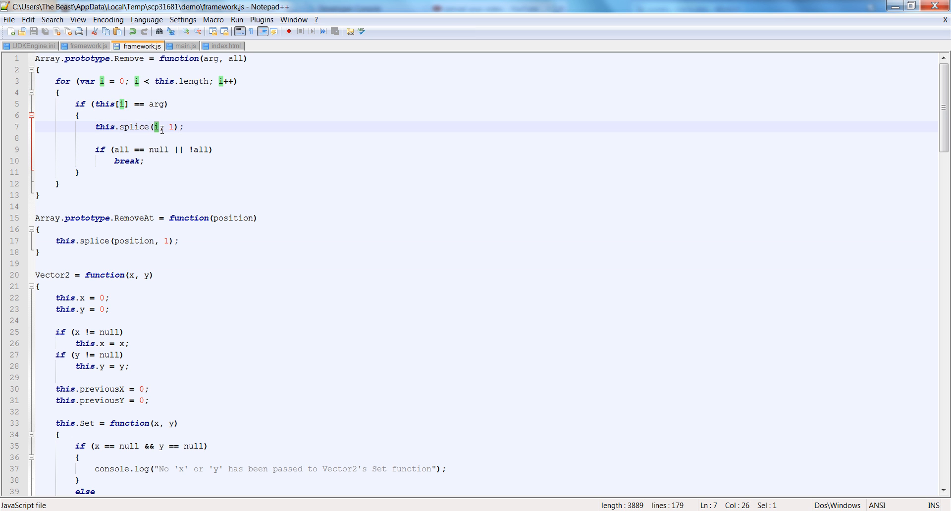
double_click(170, 127)
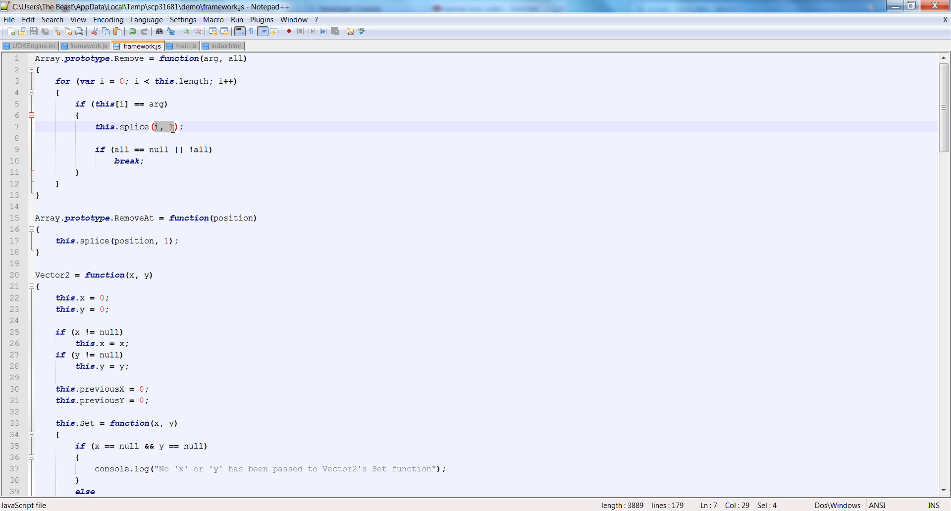
left_click(157, 127)
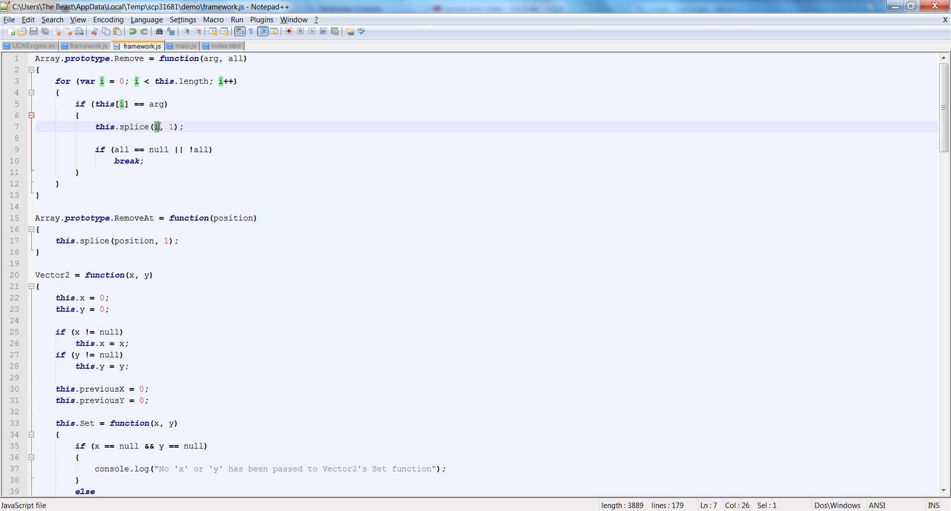
mouse_move(314, 273)
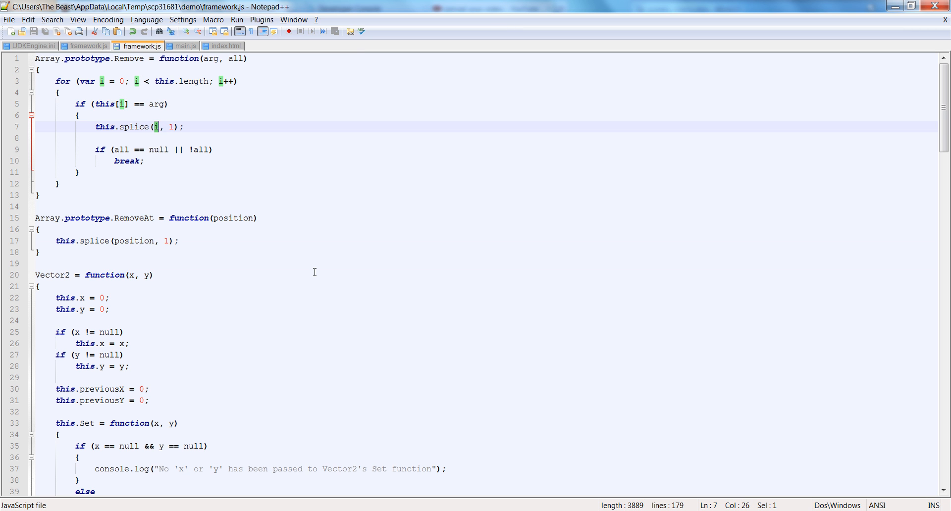
- Type a sample array and an index row on blank lines below Remove
left_click(219, 206)
type("1")
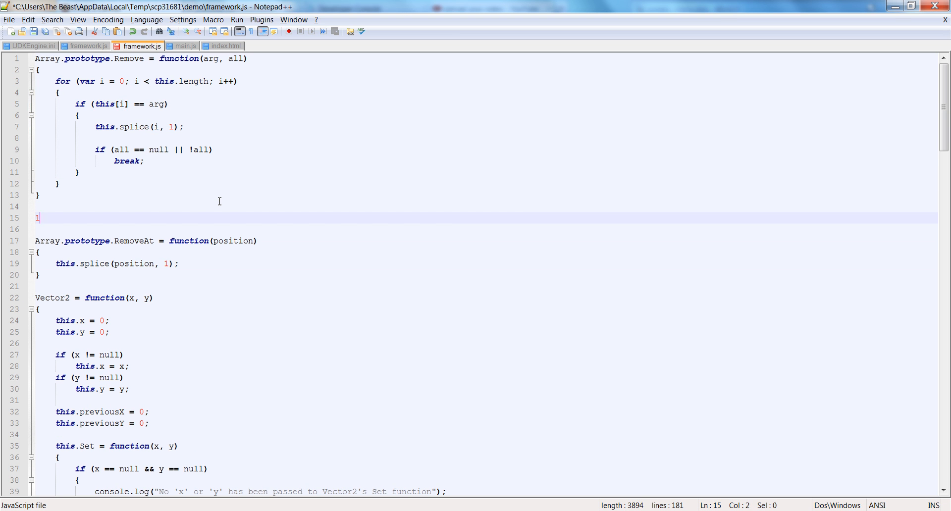
type("23456")
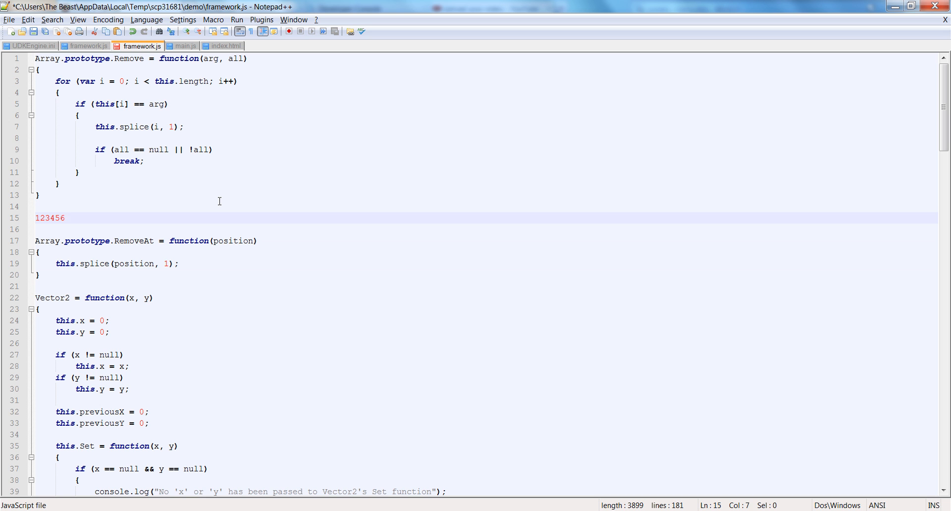
type(",2,3,4,5,")
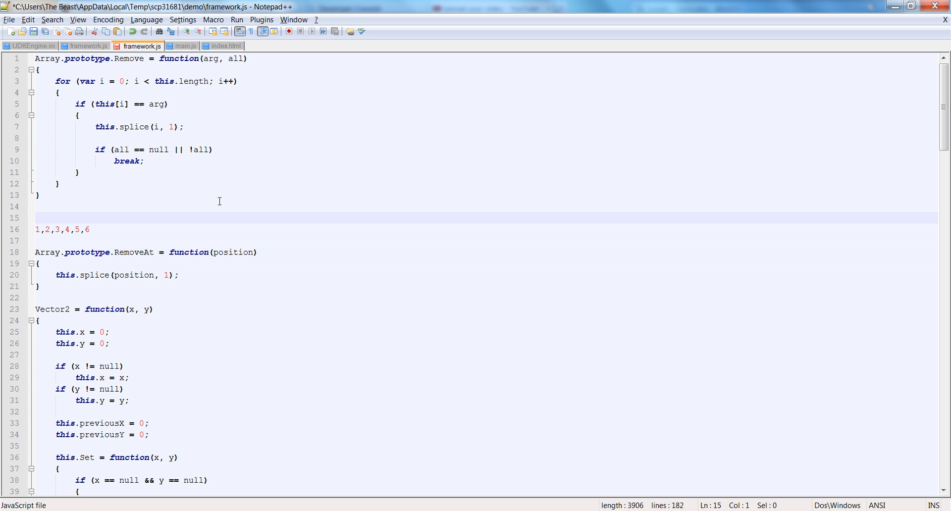
type("0 1 2 3 4 5")
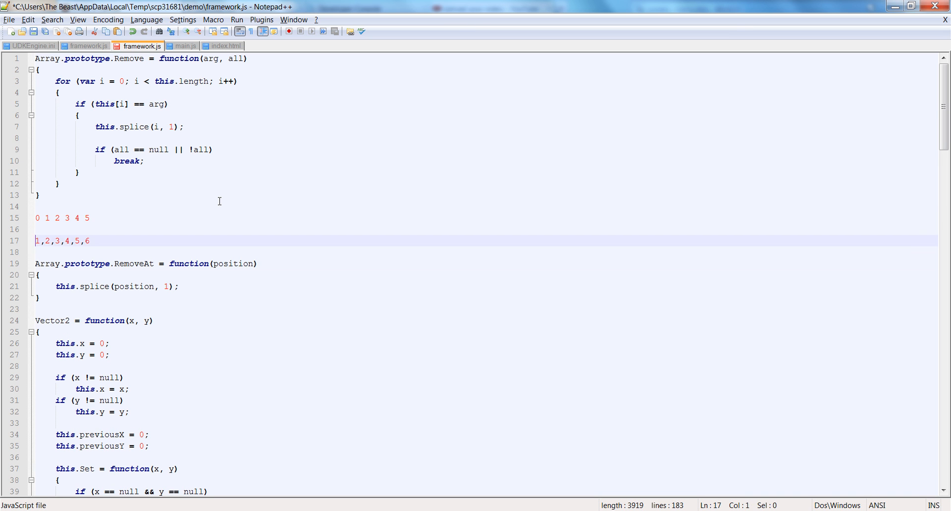
- Delete an array element and mark indices, adding 7, to trace splice shifting
left_click(45, 241)
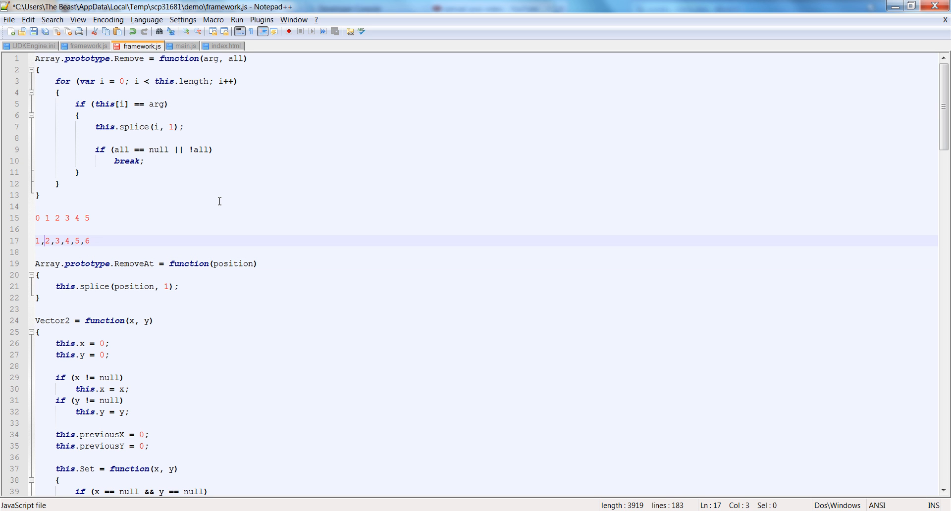
key("Right")
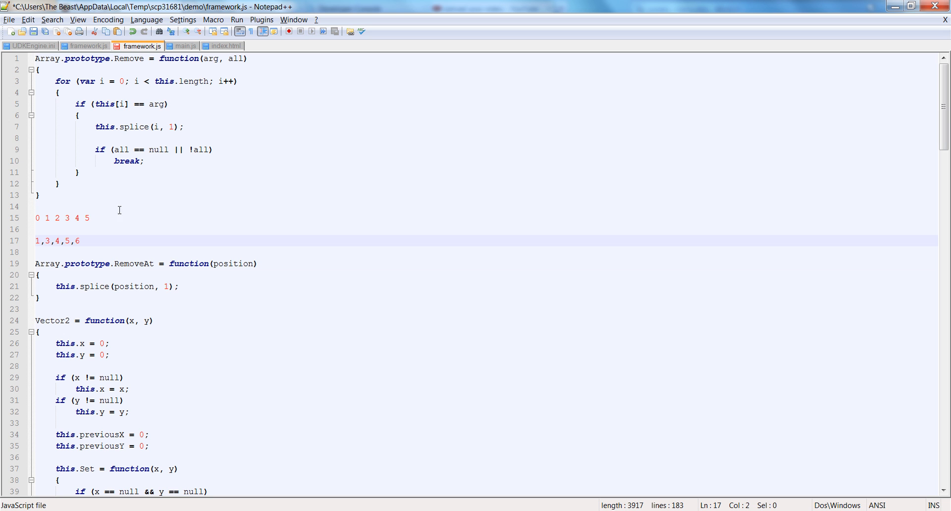
left_click(47, 218)
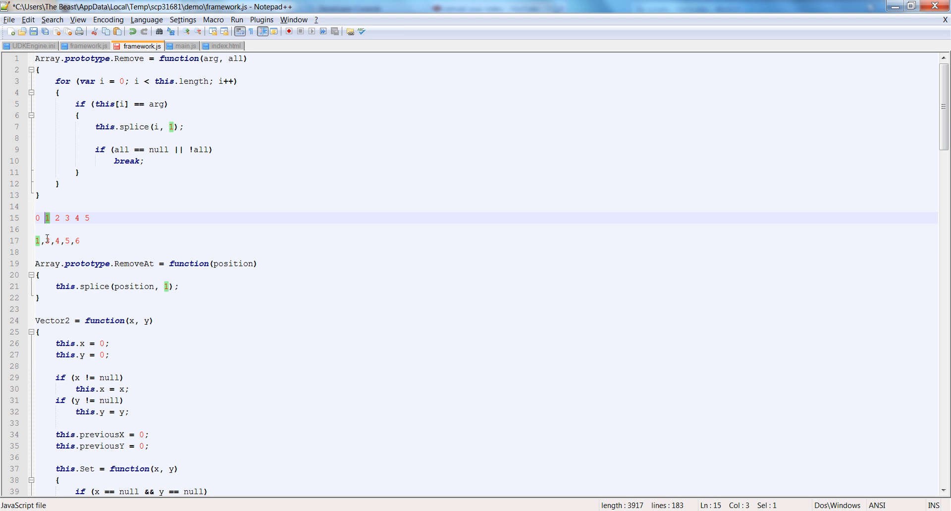
left_click(38, 241)
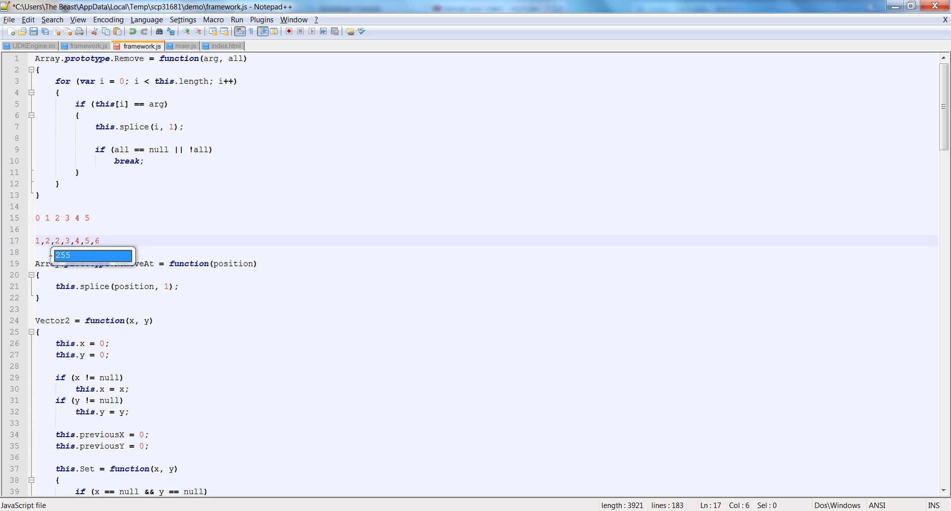
left_click(89, 218)
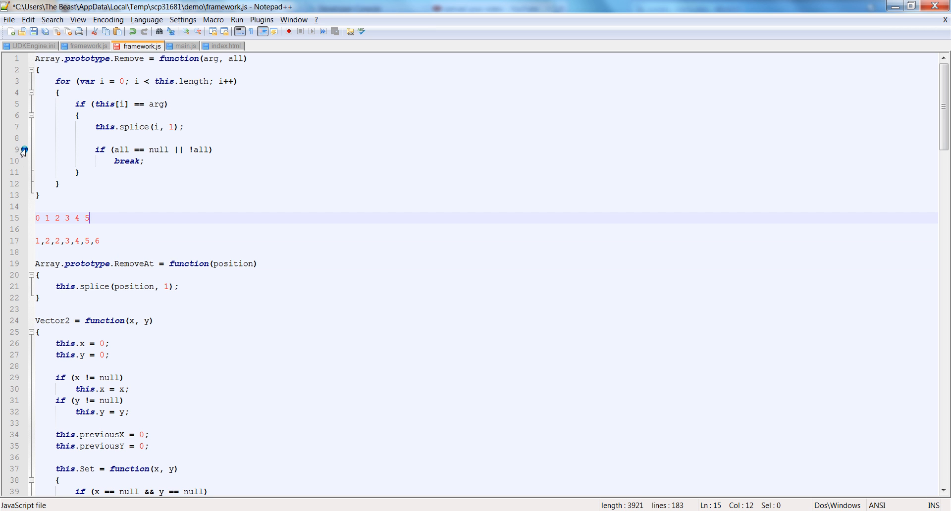
type("7")
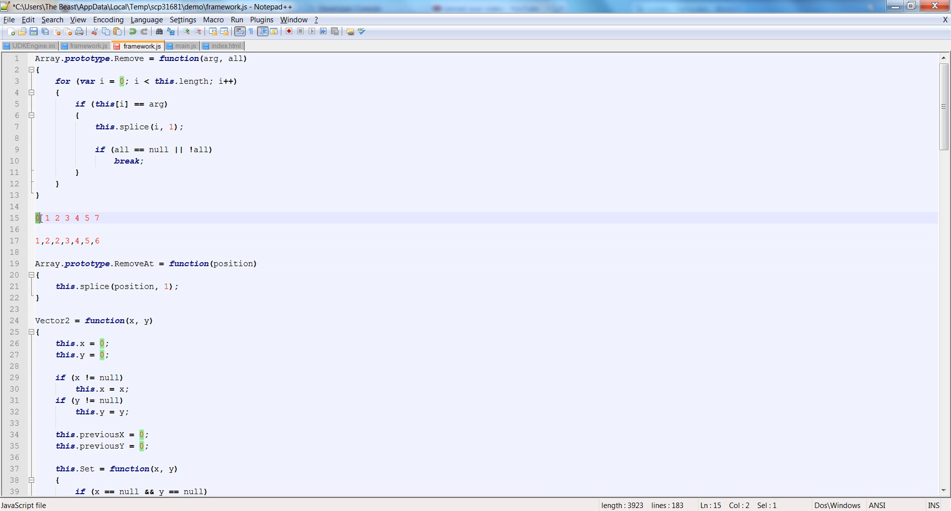
left_click(36, 241)
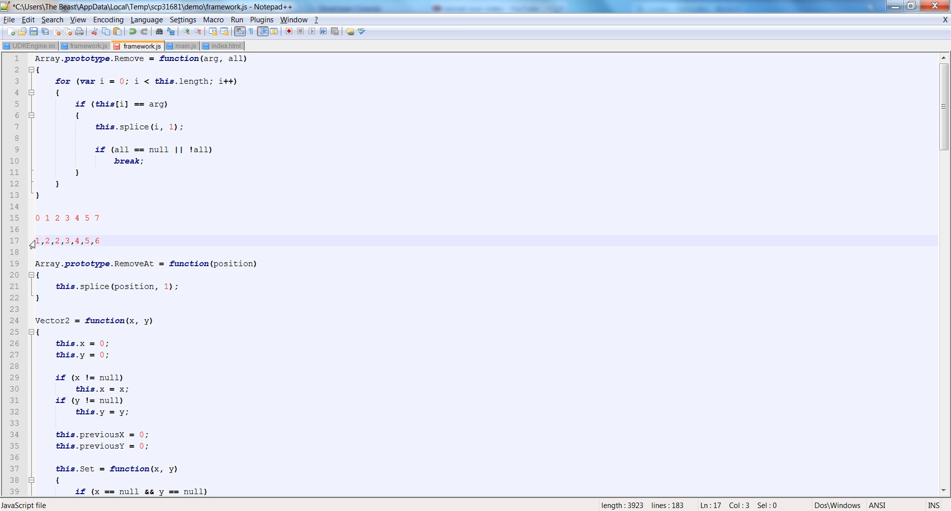
left_click(38, 217)
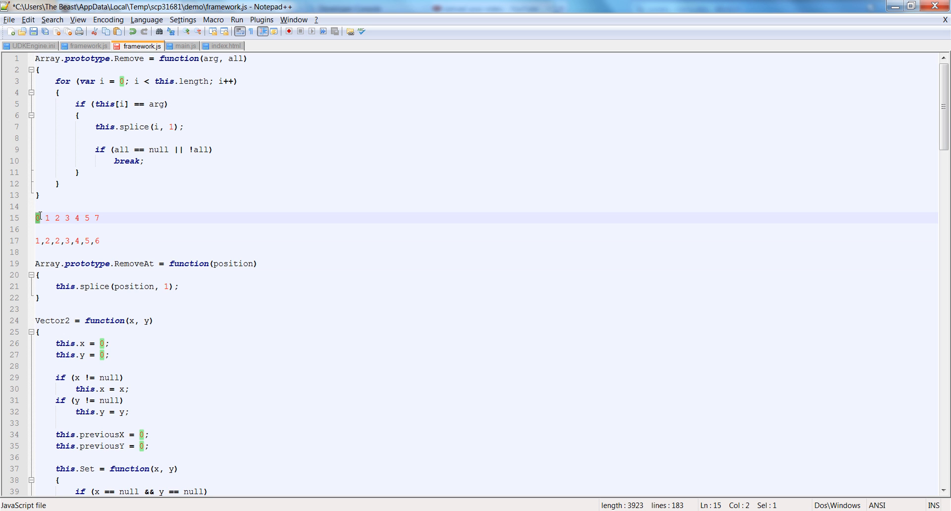
left_click(37, 241)
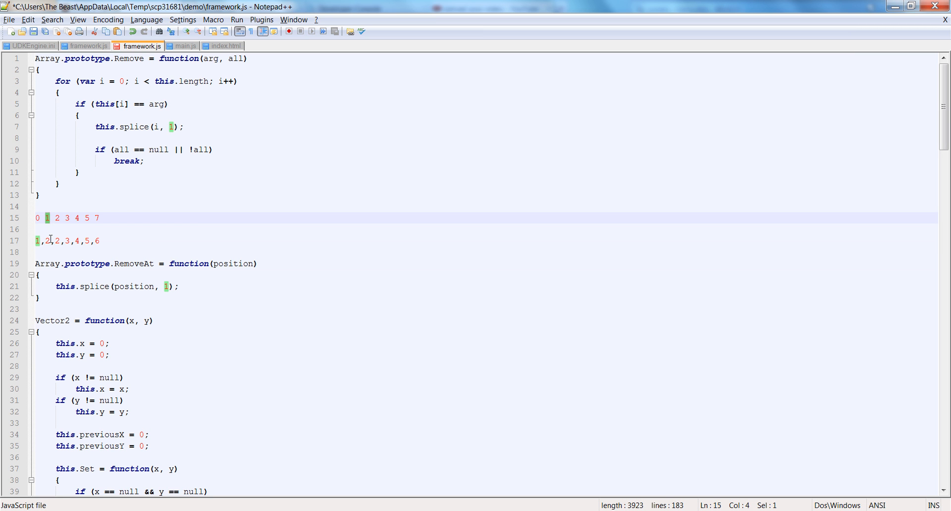
left_click(40, 241)
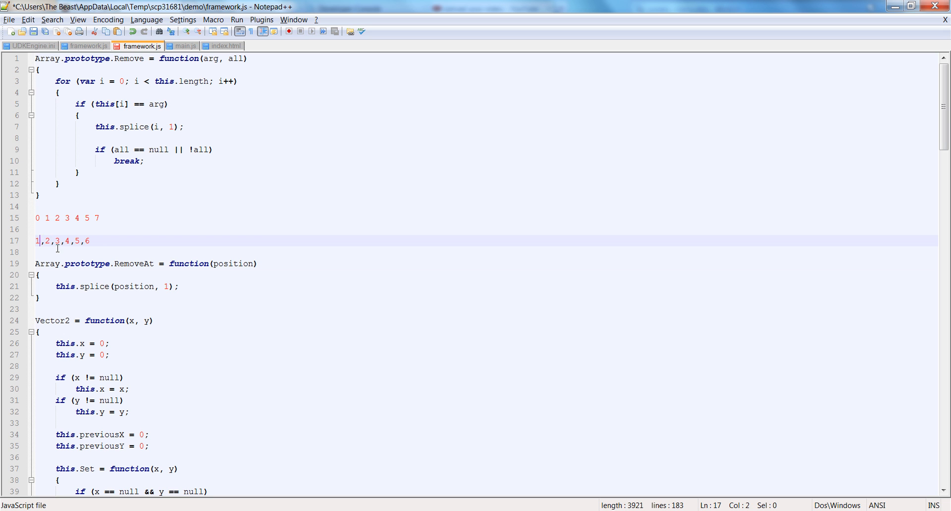
- Add 'else i--;' after the break in Remove and clear away the scratch lines
left_click(54, 218)
type("else")
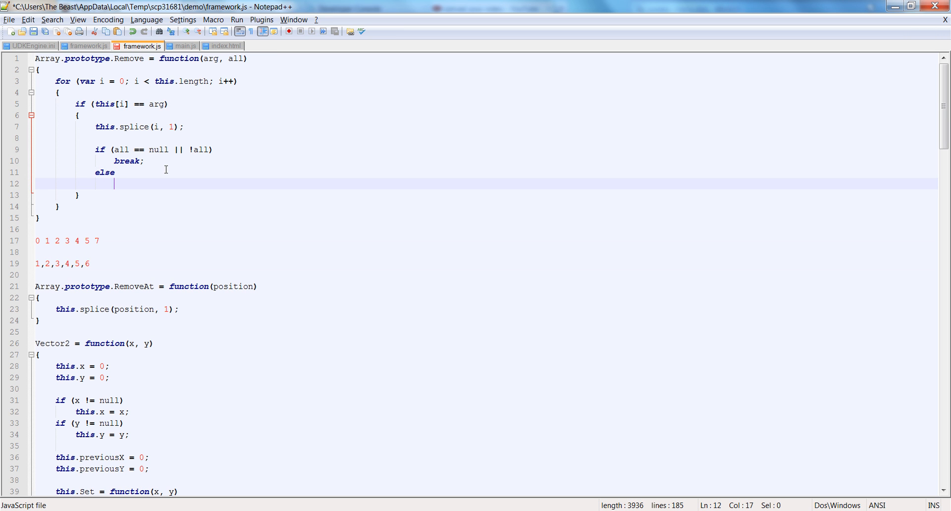
type("i-")
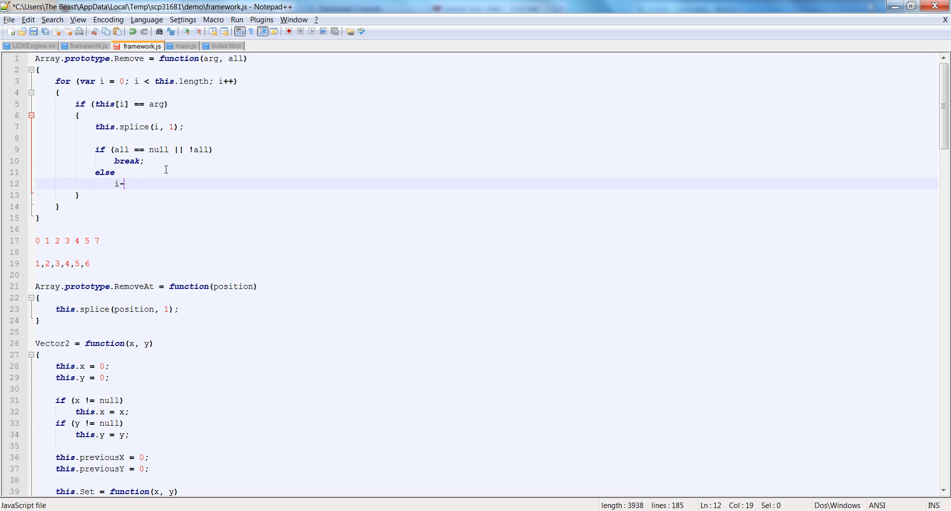
type("--;")
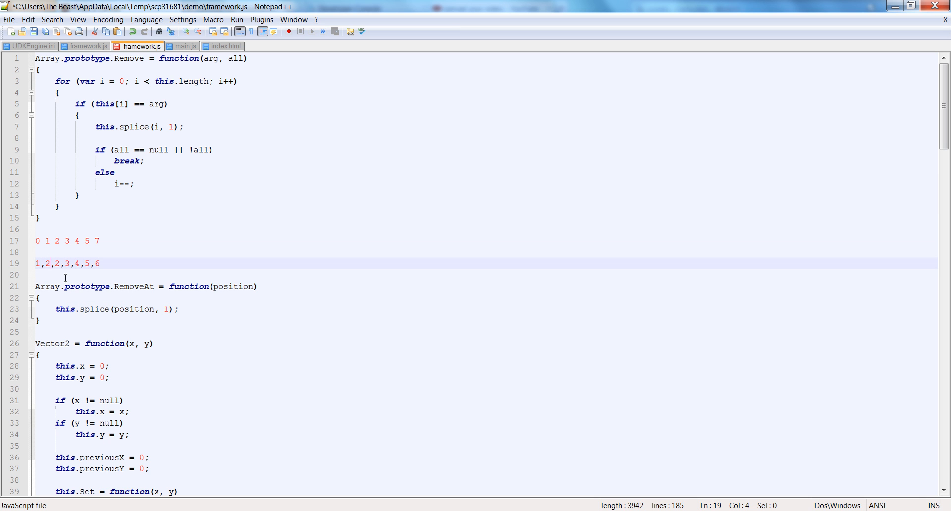
left_click(48, 240)
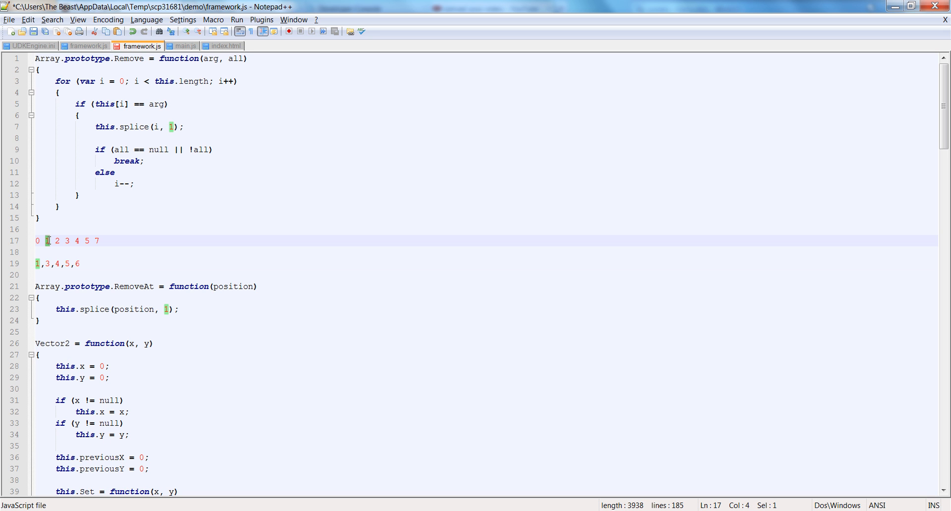
mouse_move(43, 242)
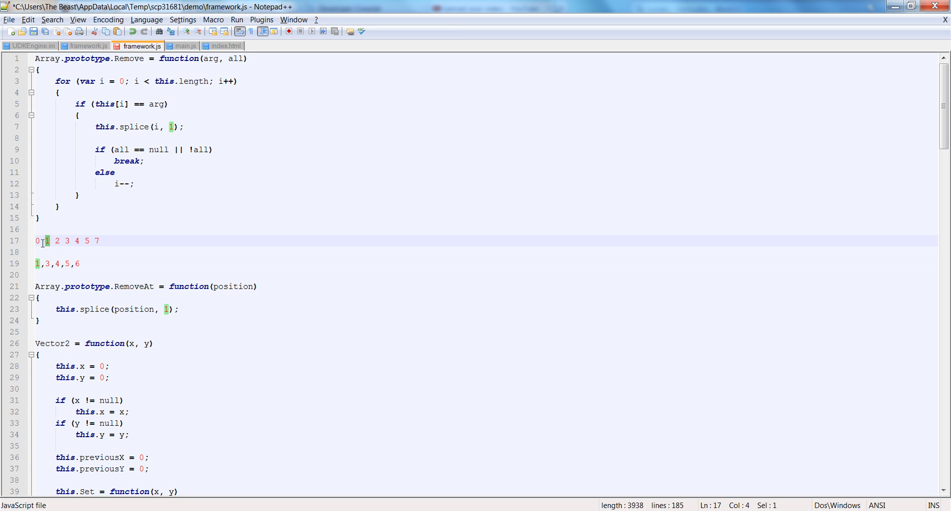
left_click(48, 263)
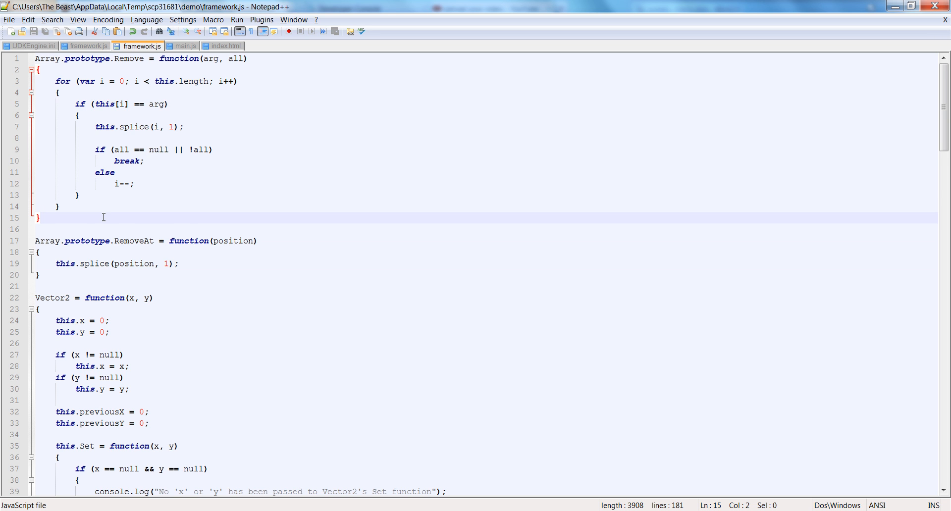
- Insert blank lines between RemoveAt and the Vector2 definition
scroll("down", 3)
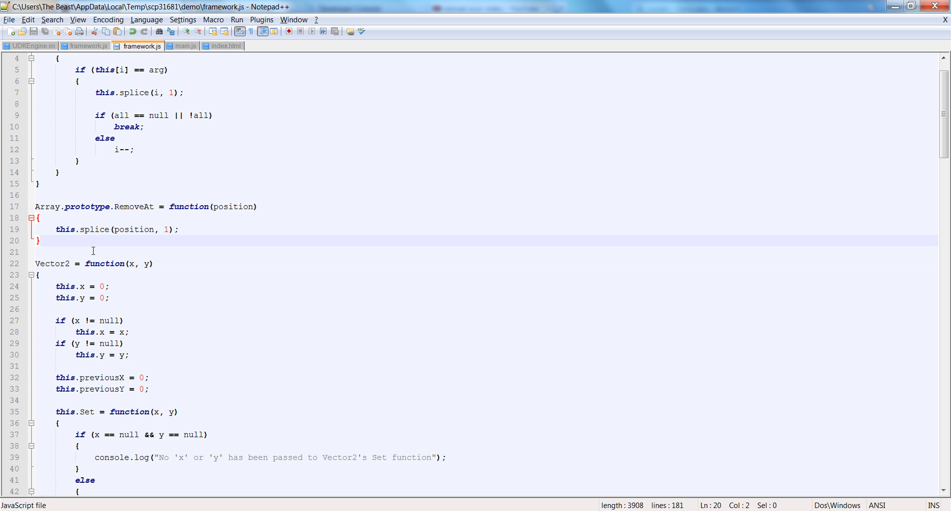
scroll("up", 3)
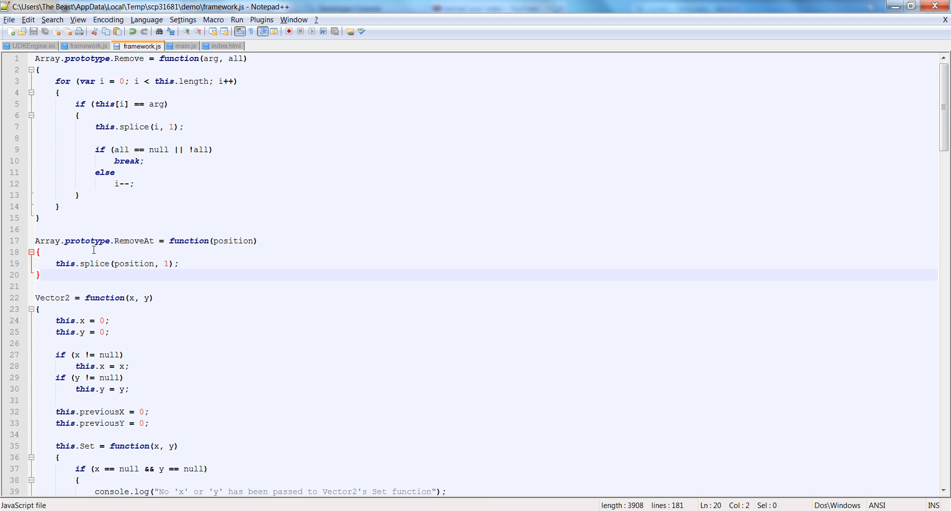
scroll("down", 3)
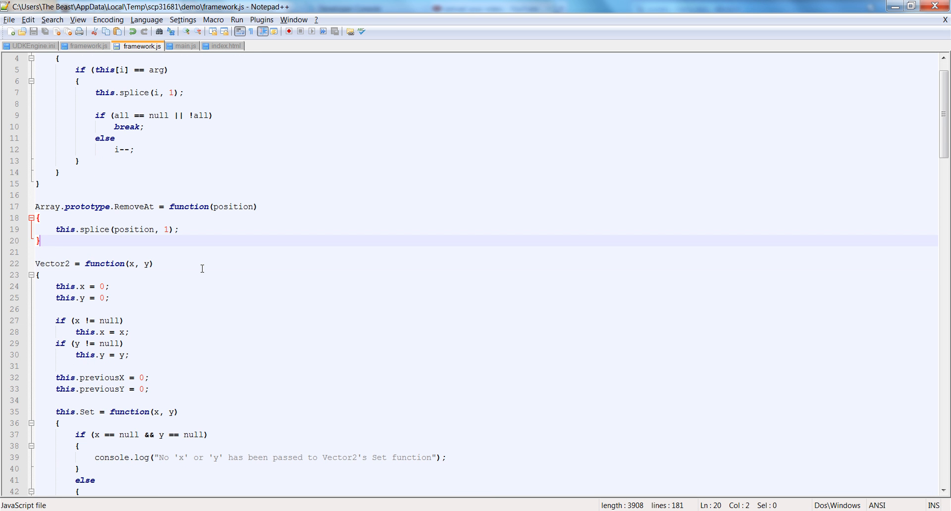
key("enter")
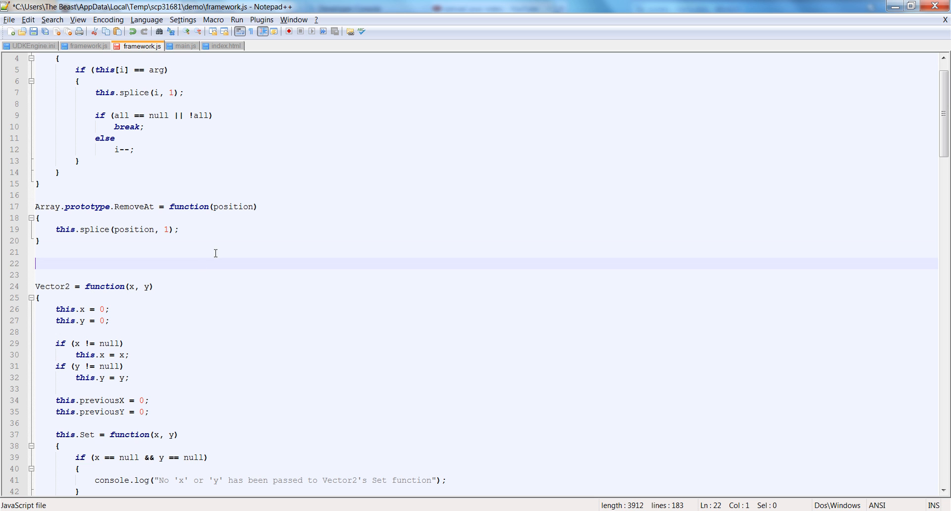
mouse_move(164, 273)
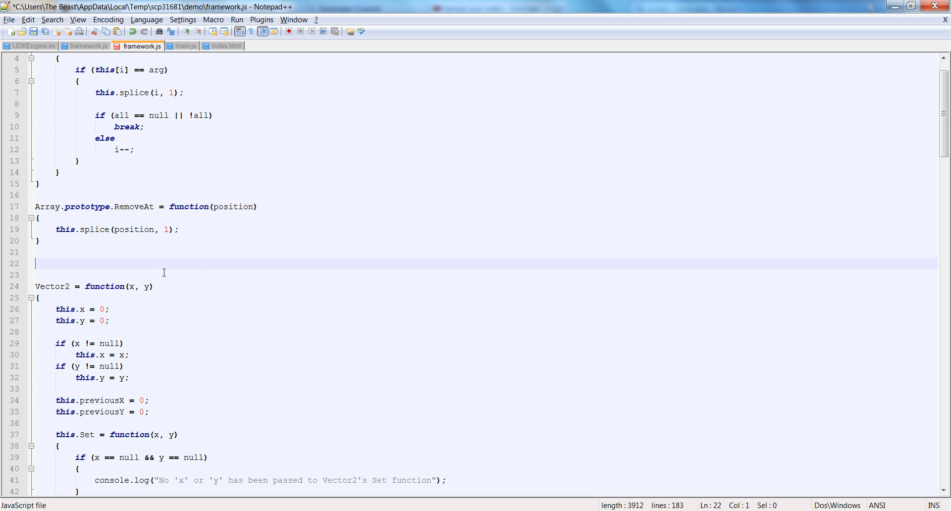
mouse_move(244, 296)
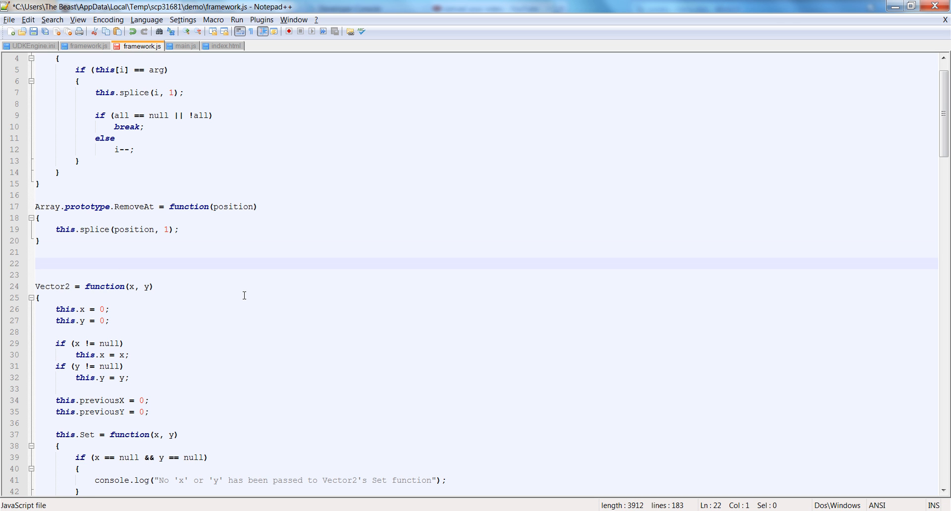
- Write Array.prototype.Clear = function() setting this.length = 0, with blank lines below
type("Array.prototype.")
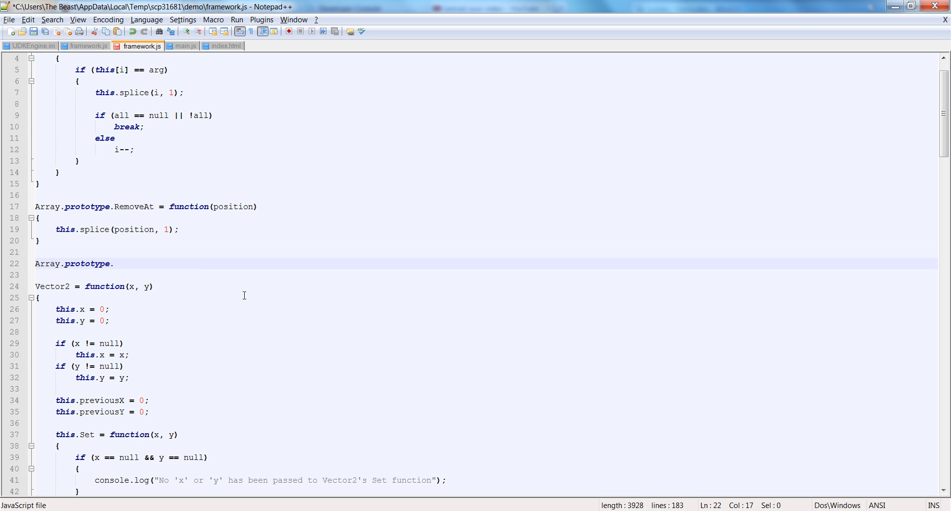
type("Clea")
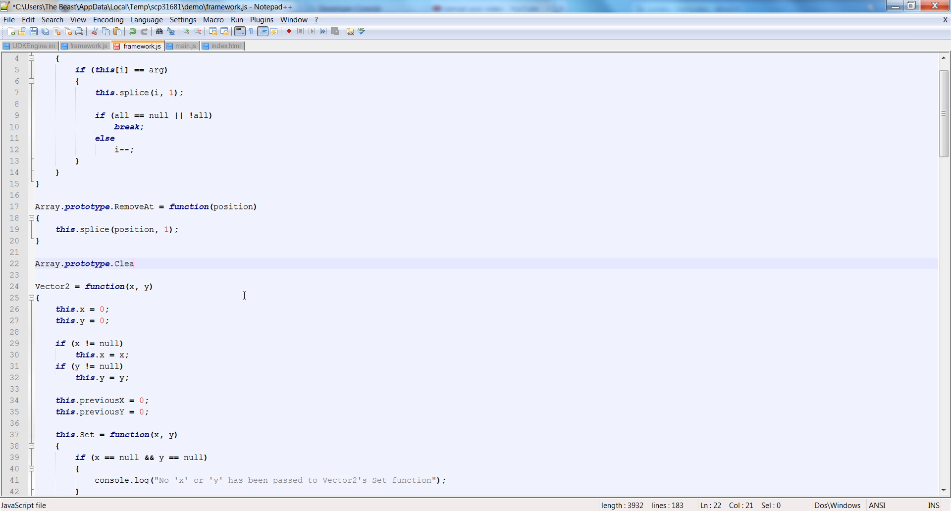
type("r = function")
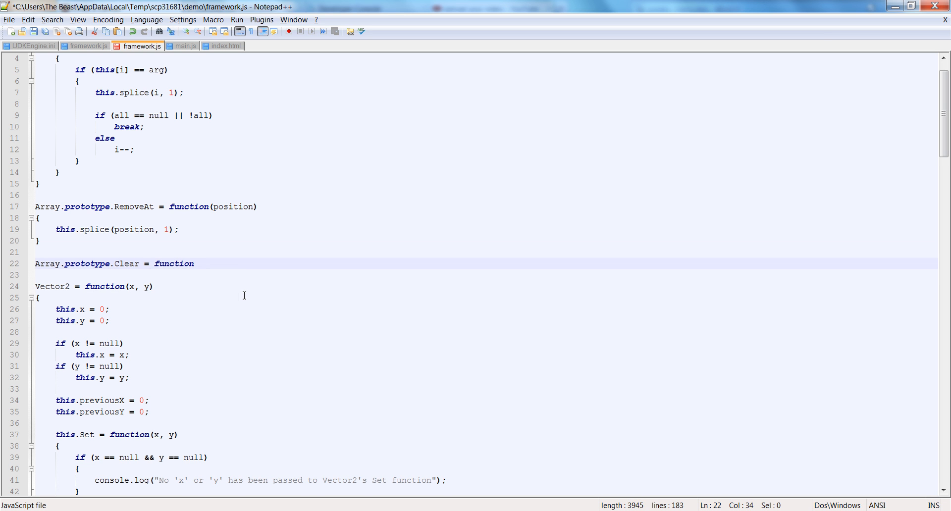
type("()")
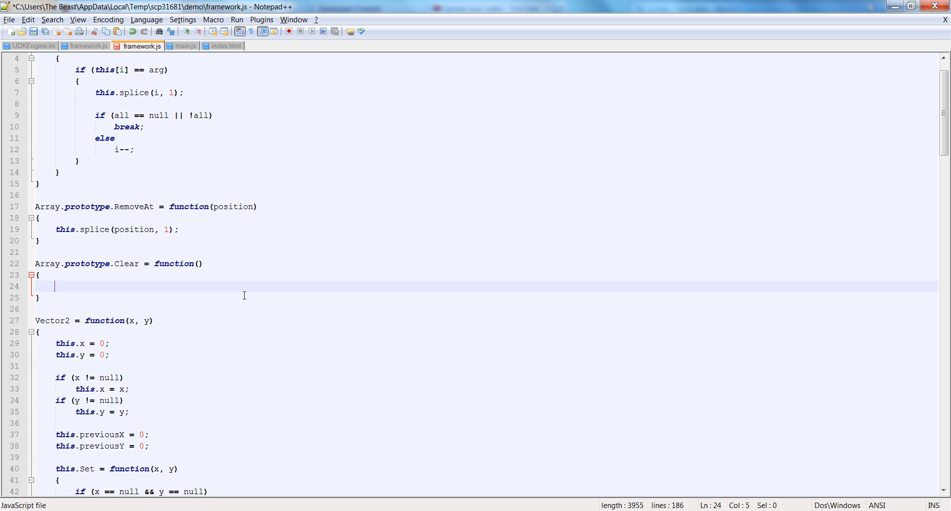
type("this.length = 0;")
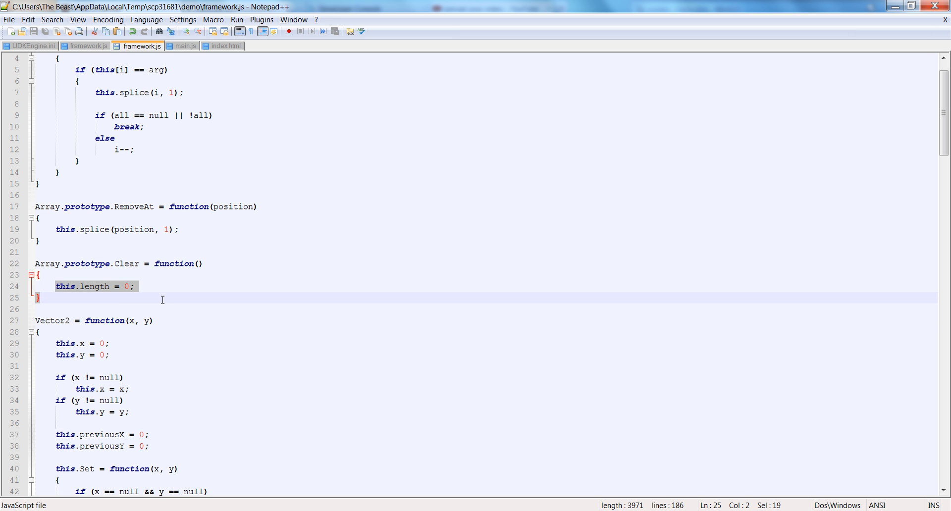
double_click(127, 264)
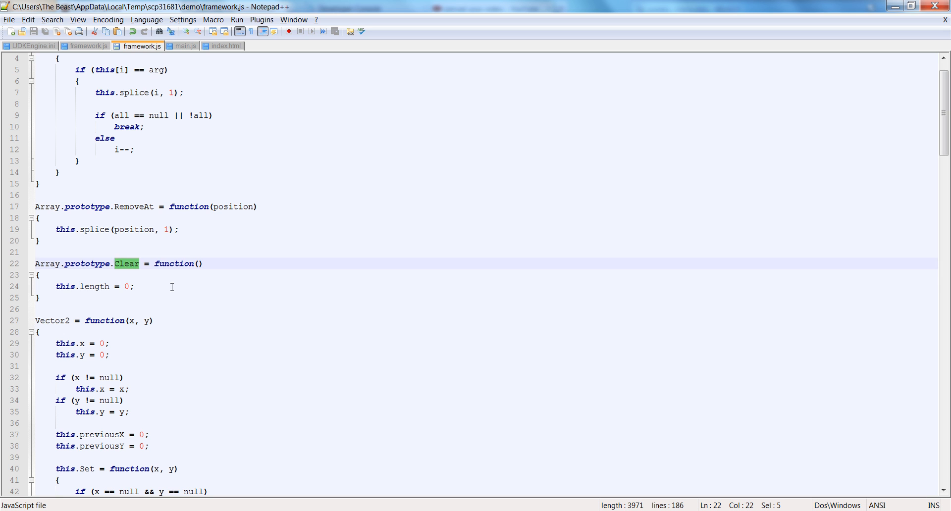
left_click(129, 287)
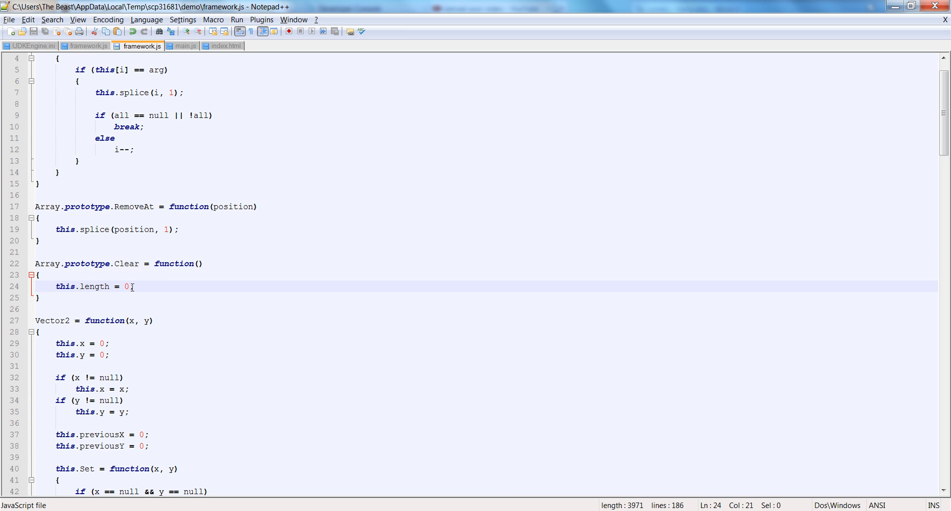
mouse_move(111, 306)
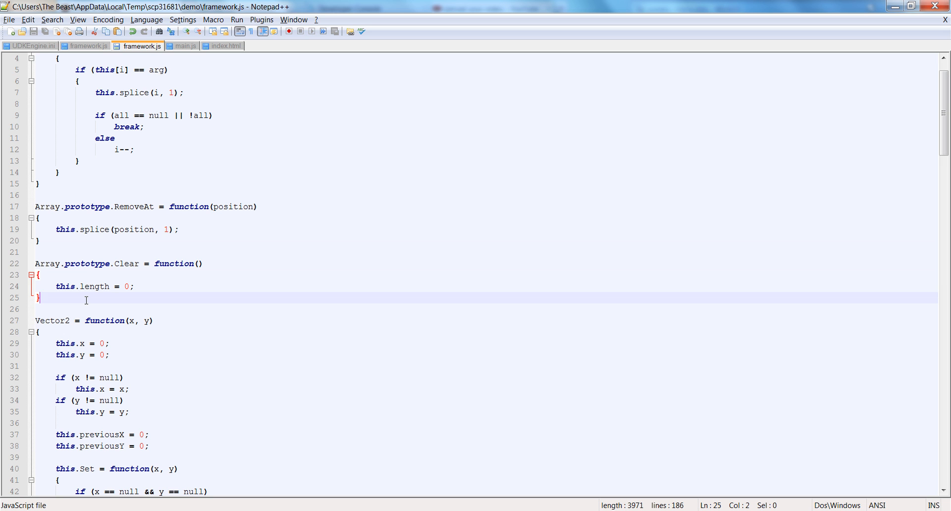
key("Enter")
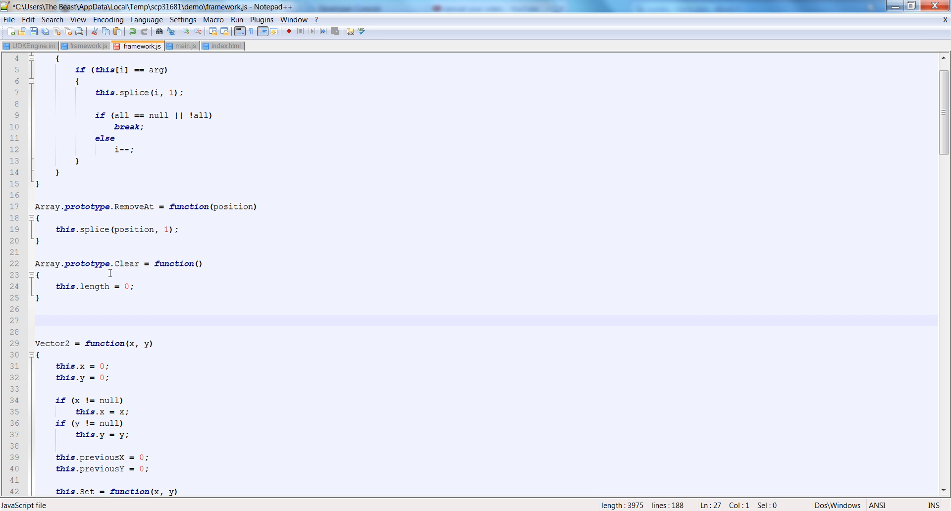
mouse_move(89, 186)
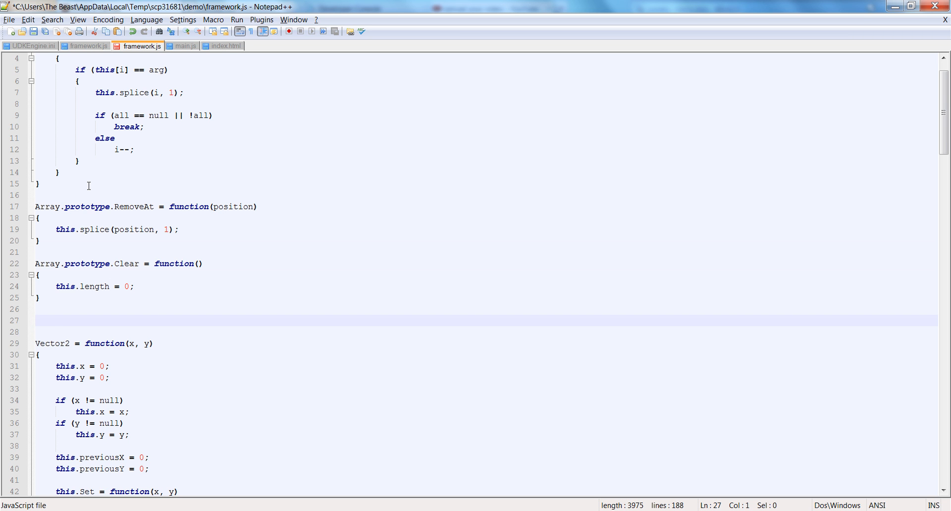
scroll("up", 3)
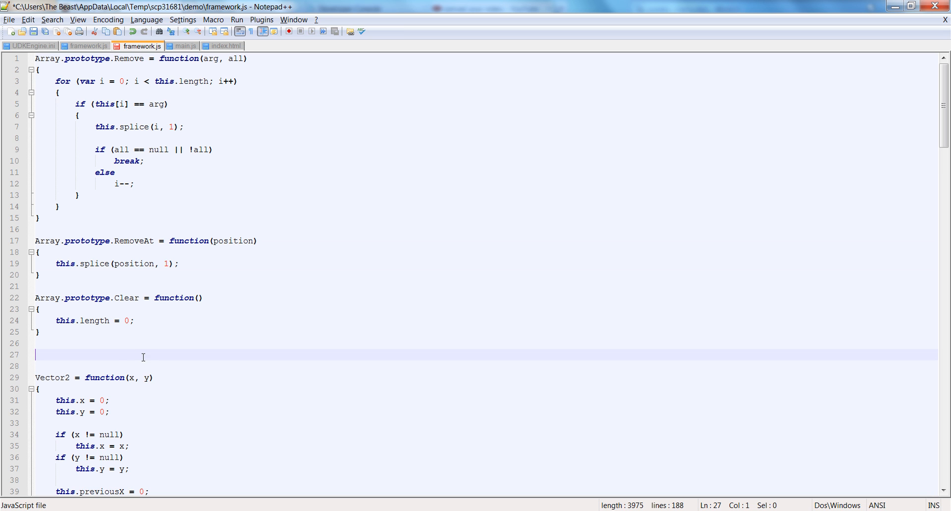
- Type the header Array.prototype.InsertAt = function(arg, position) with an empty body
type("Array.prototype.")
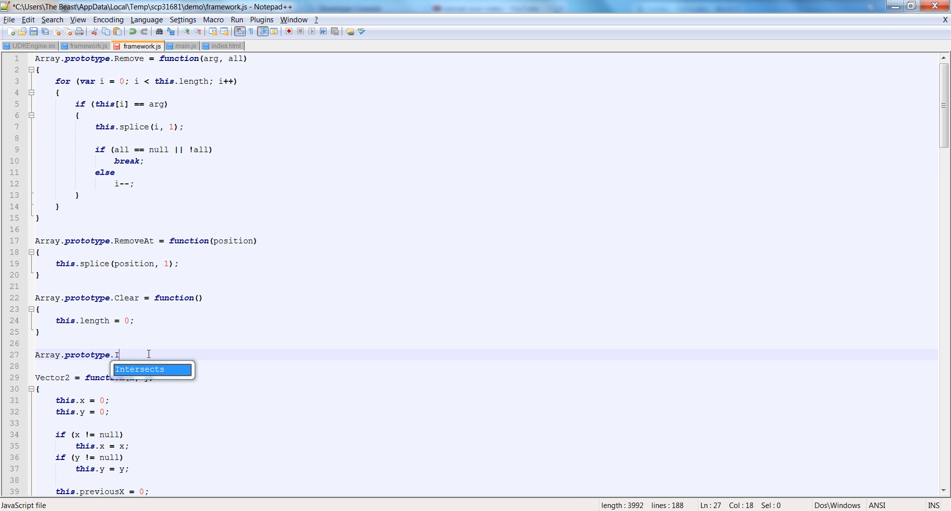
type("InsertAt")
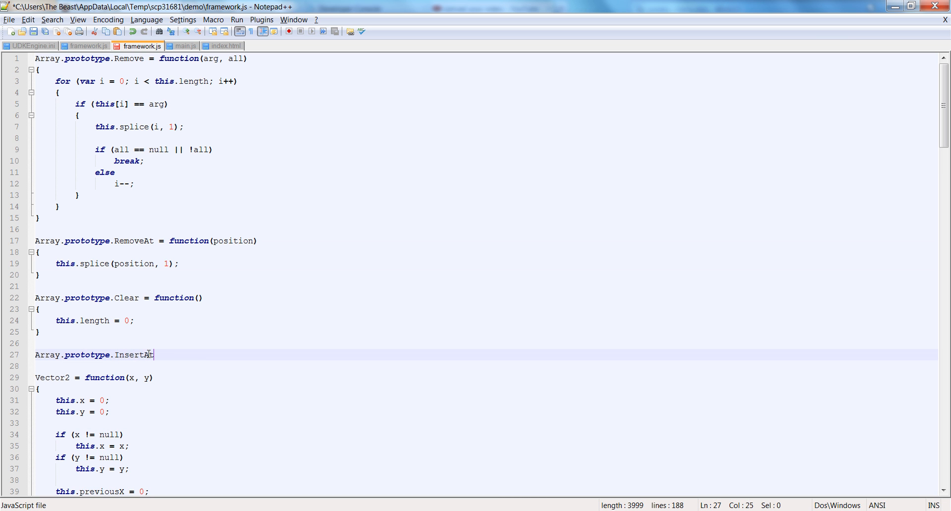
type("= function(arg, position")
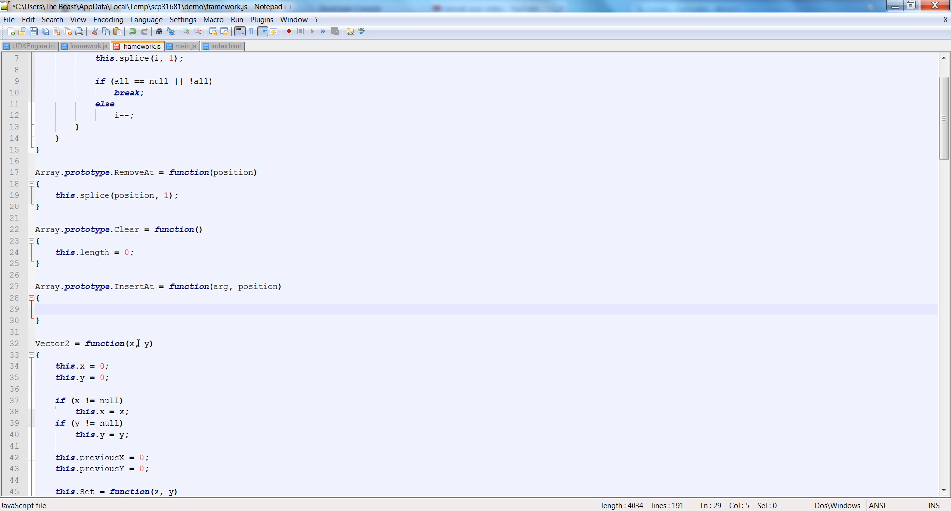
- Fill InsertAt with arr1 = this.slice(0, position), arr2 = this.slice(position), then this.Clear()
type("var")
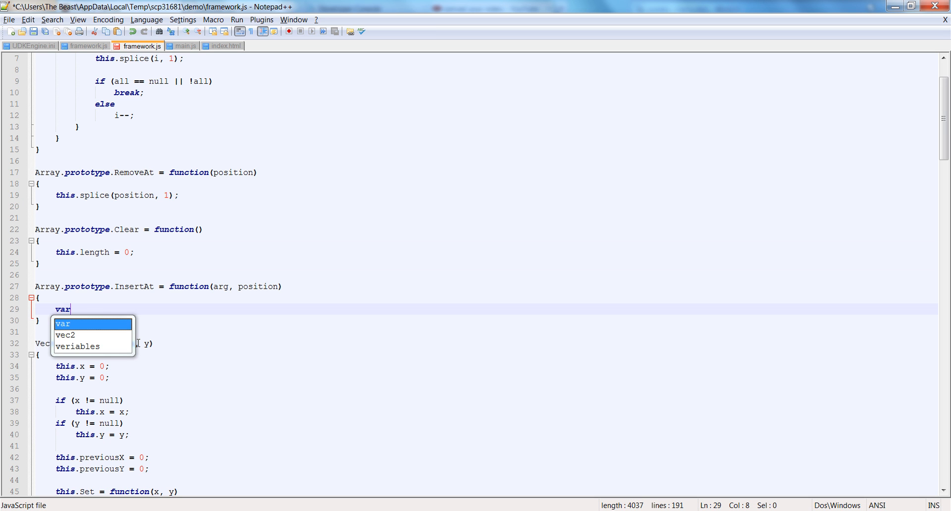
type("arr1")
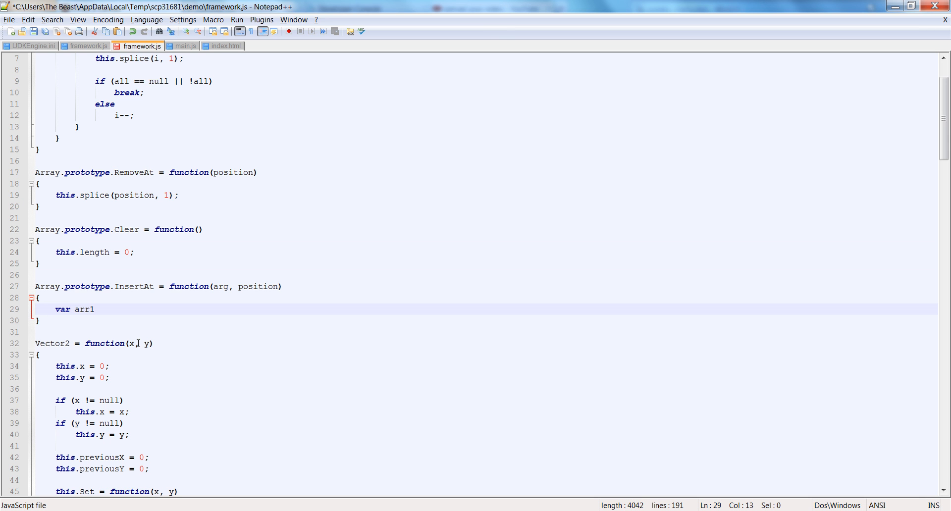
type("= this.")
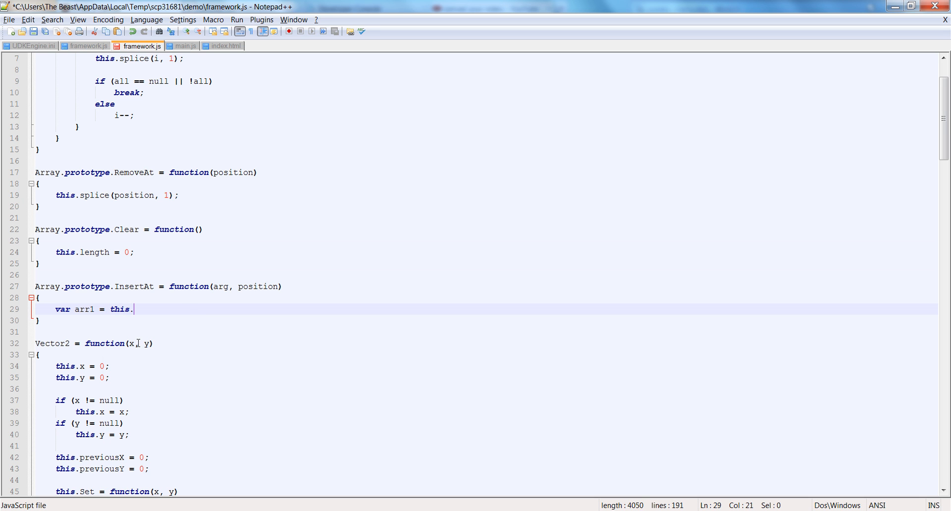
type("slice(")
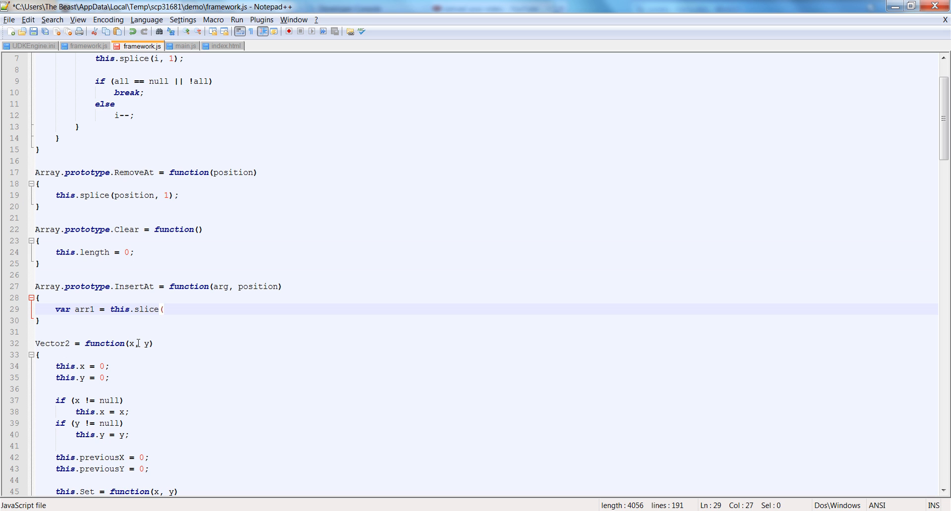
type("0, position);")
type("var a")
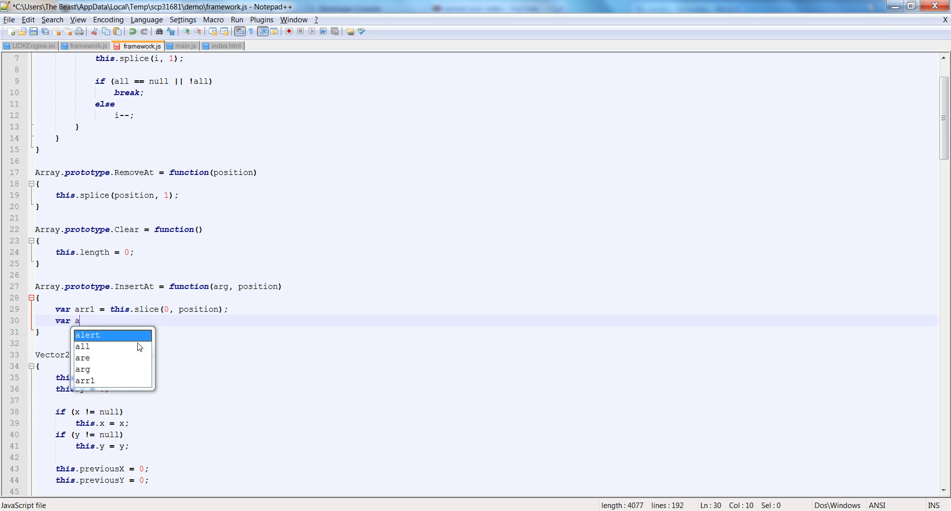
type("rr2 = this.slice(position);")
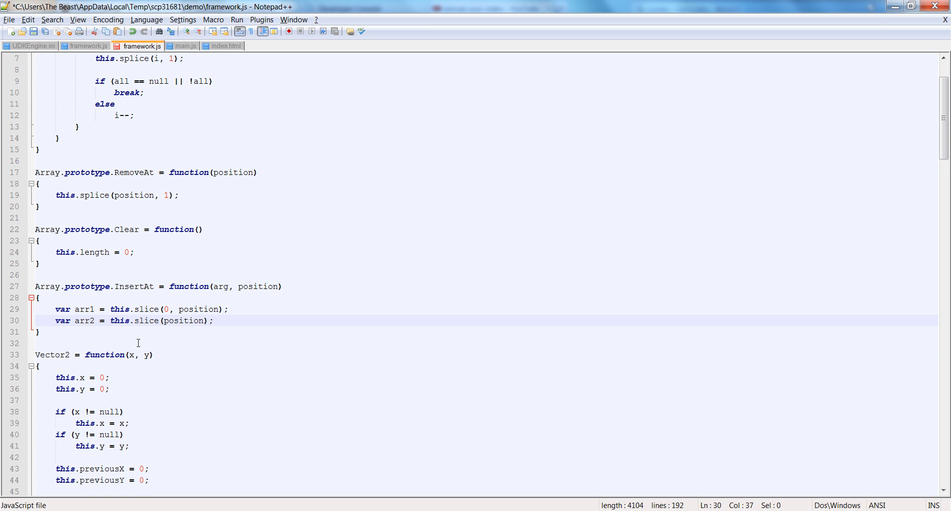
key("Enter")
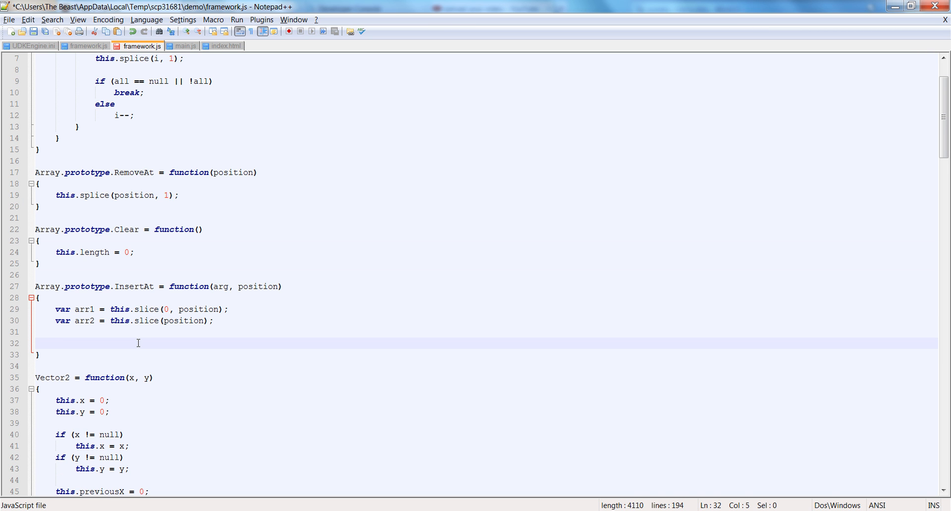
type("this")
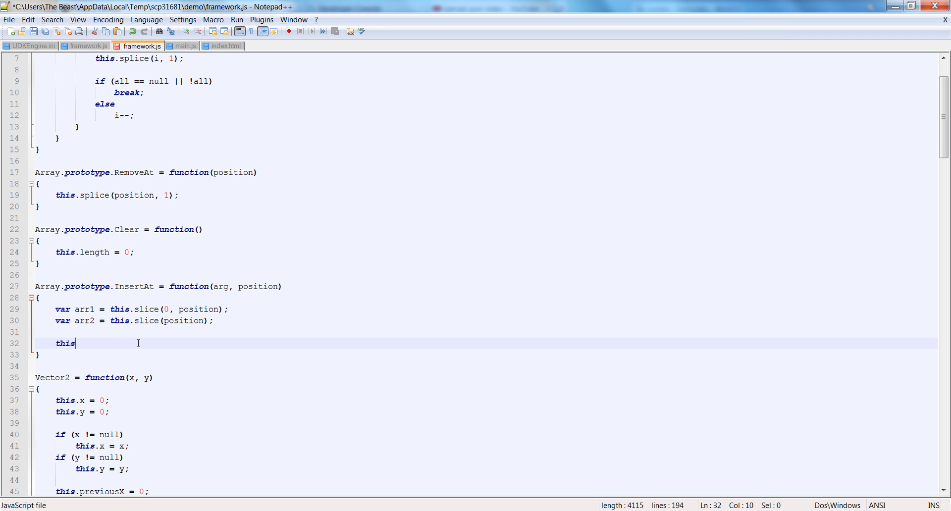
type(".Clear();")
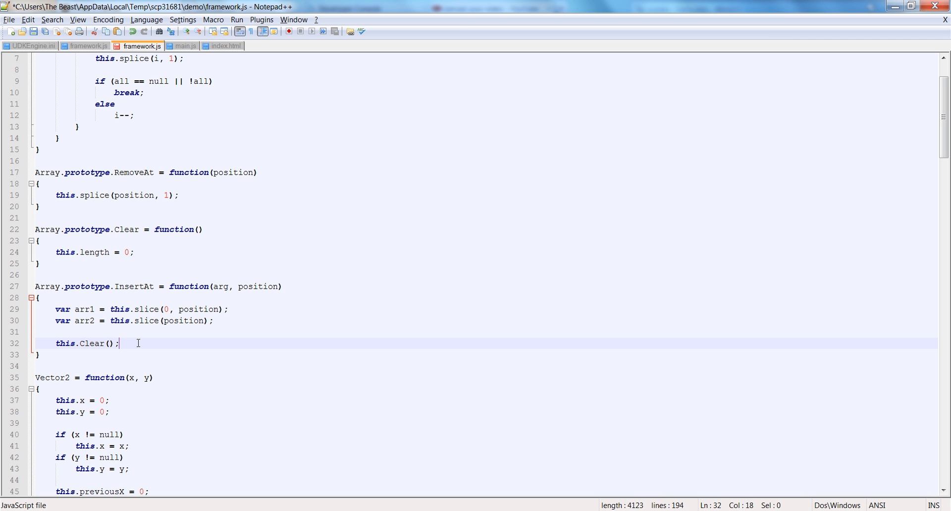
- Add a for loop in InsertAt pushing each arr1[i] back onto the array
key("enter")
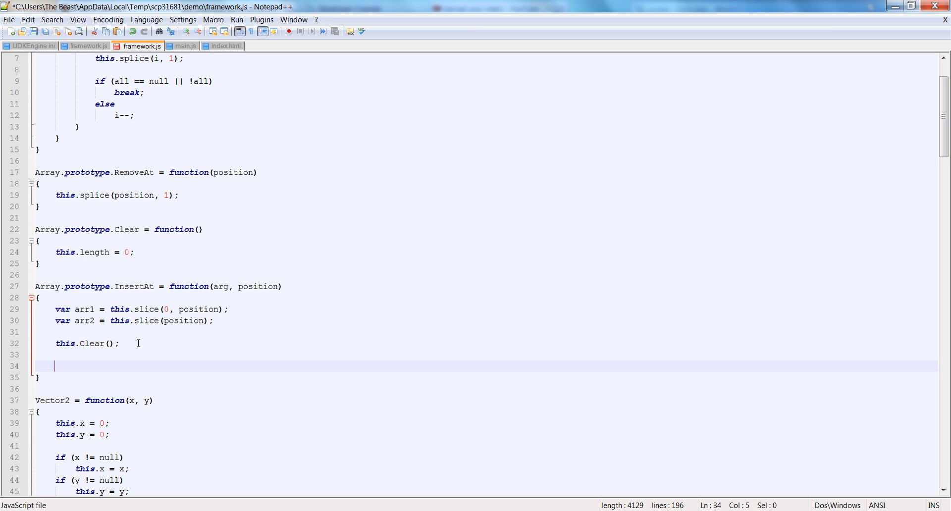
type("for (arr")
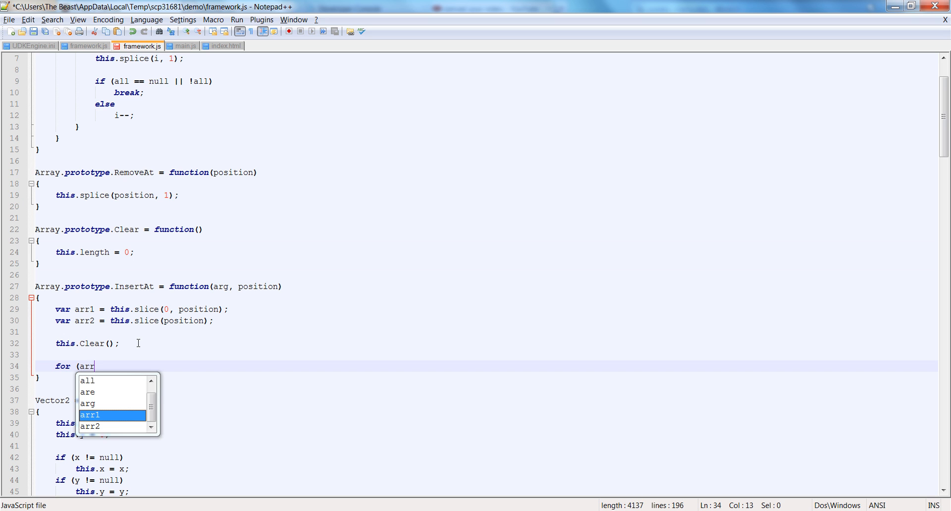
type("var i")
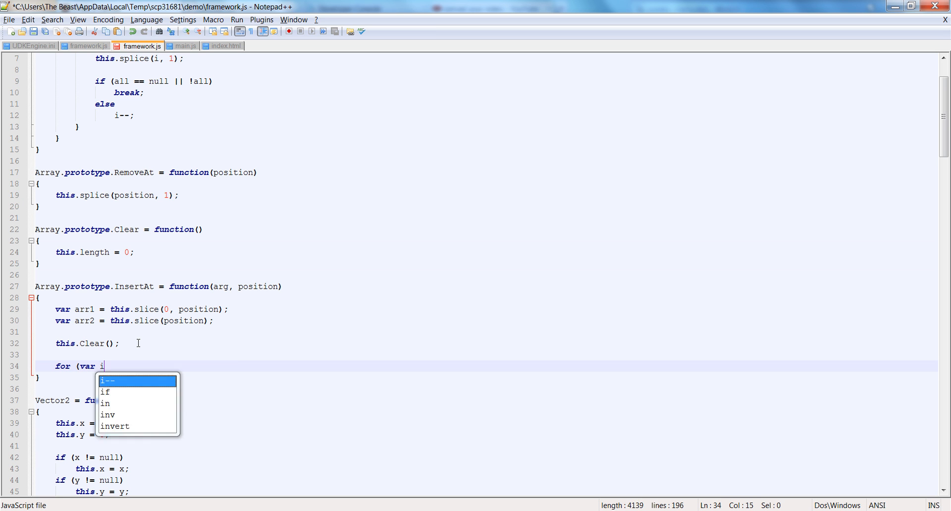
type("= 0")
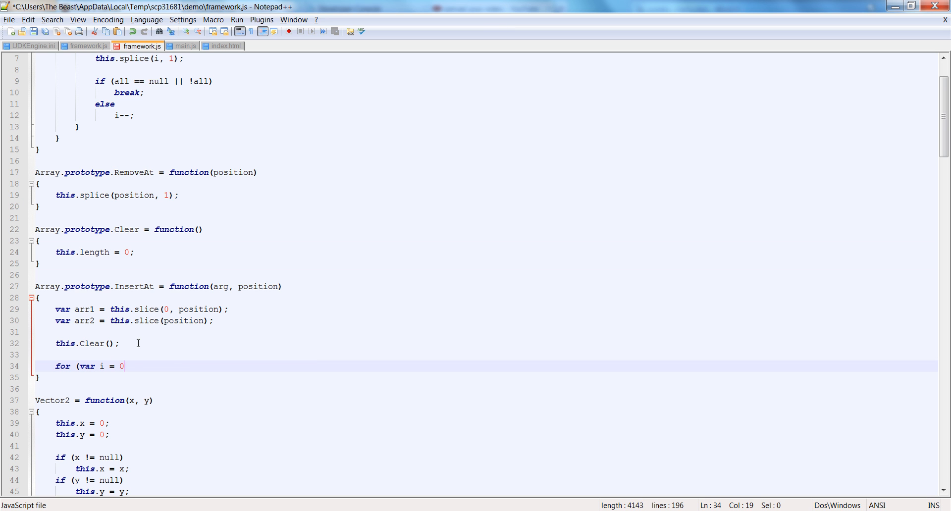
type("; i < arr1.length; i++")
type("this.push")
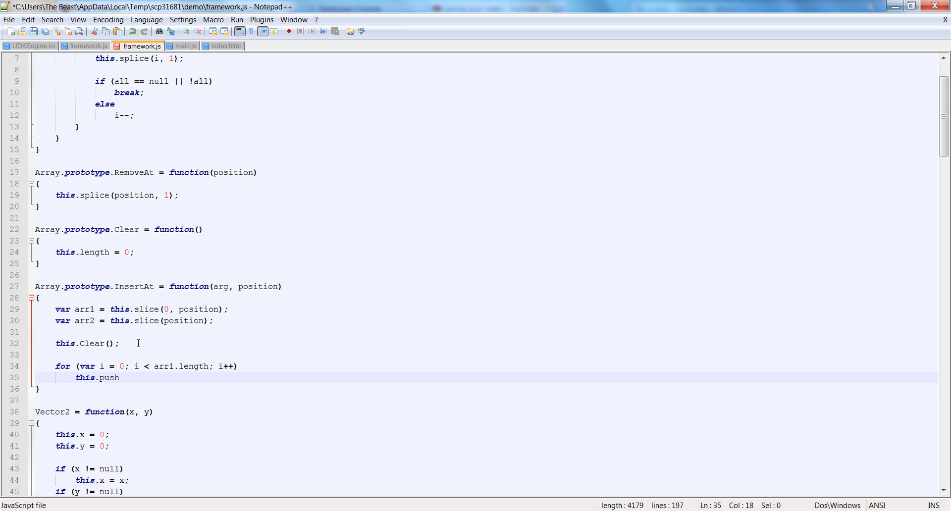
type("(")
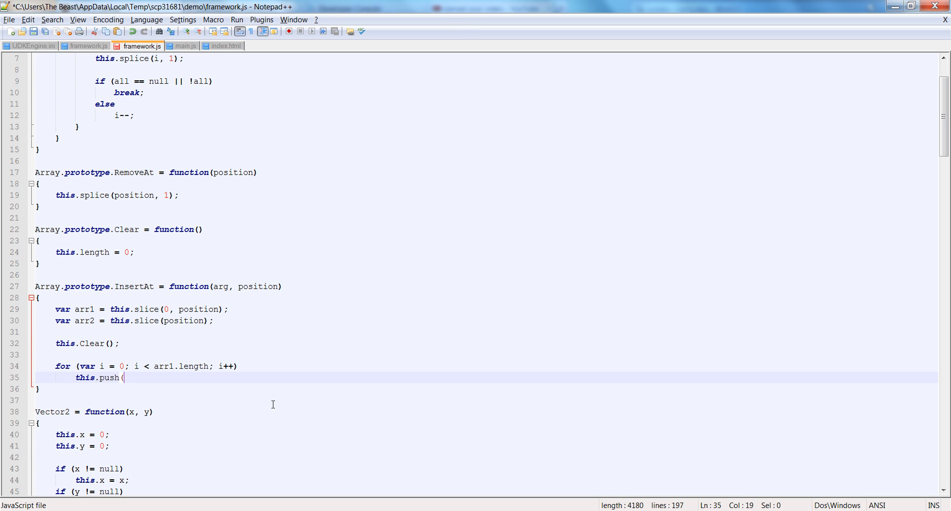
type("arr1[")
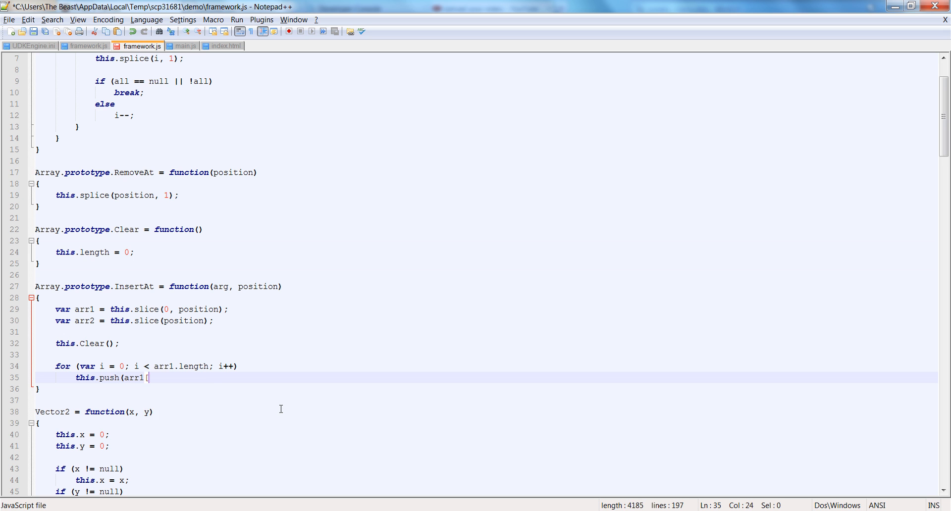
type("i])")
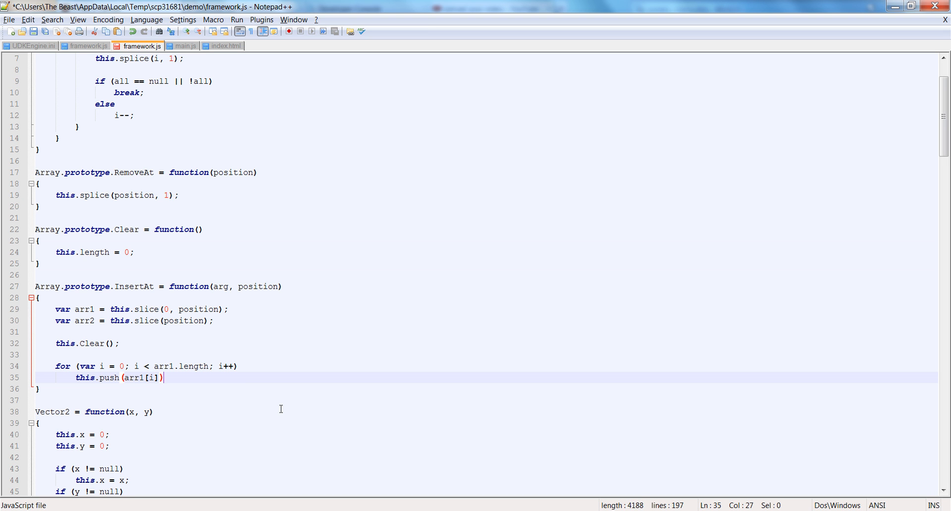
key("Enter")
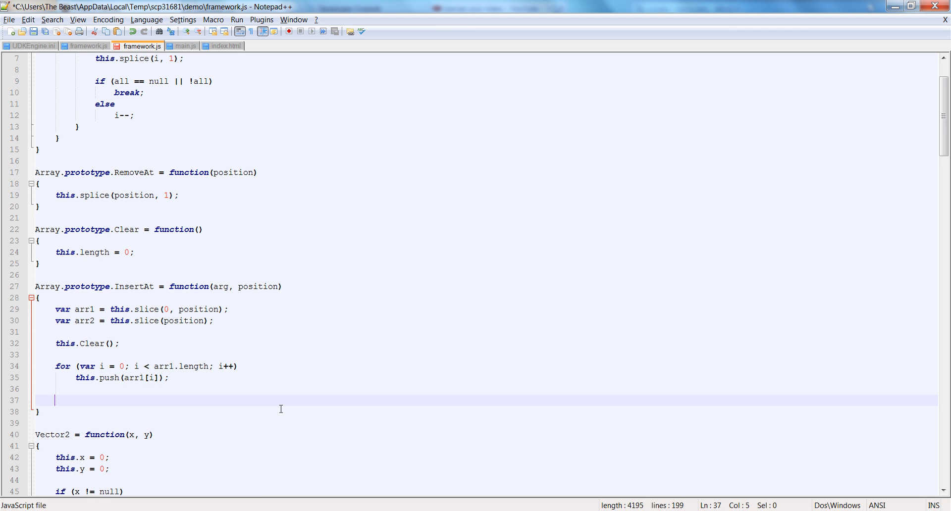
- Push arg, then reuse the loop to push arr2[j] items
type("this.push(")
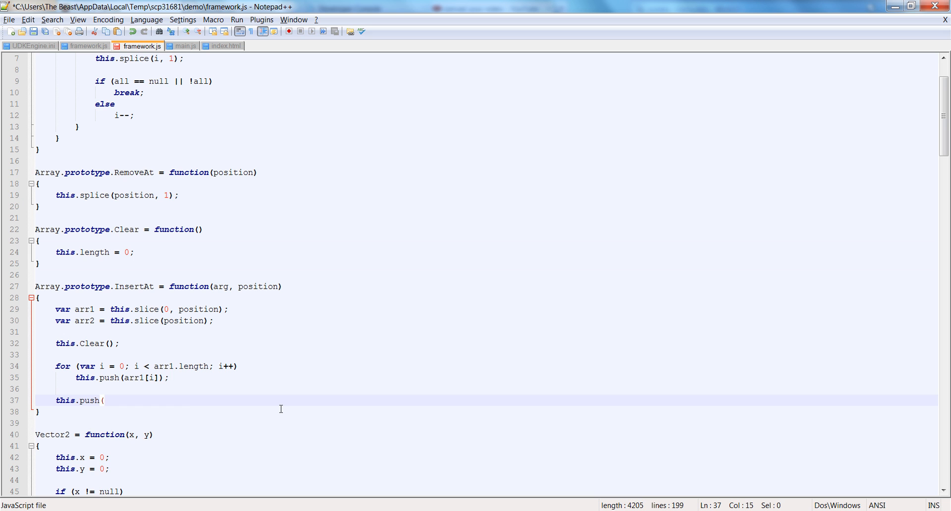
type("arg);")
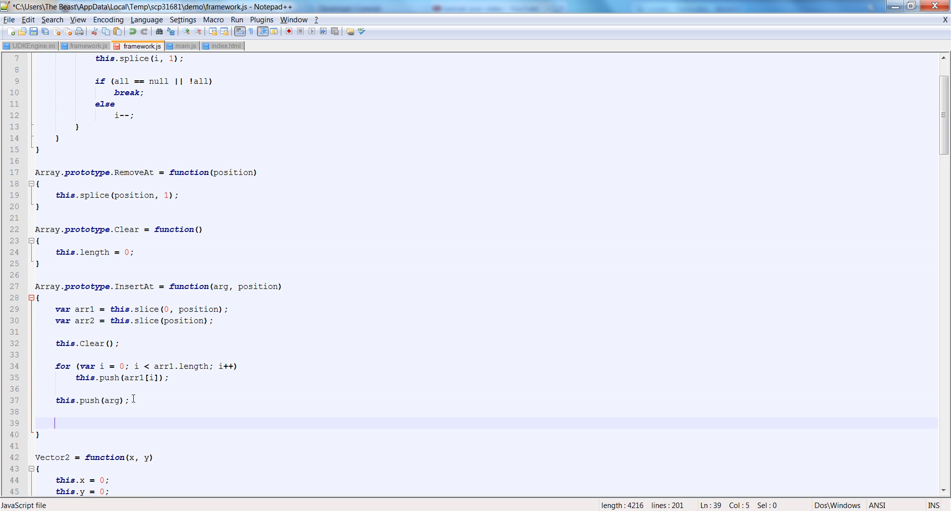
left_click_drag(55, 367, 170, 378)
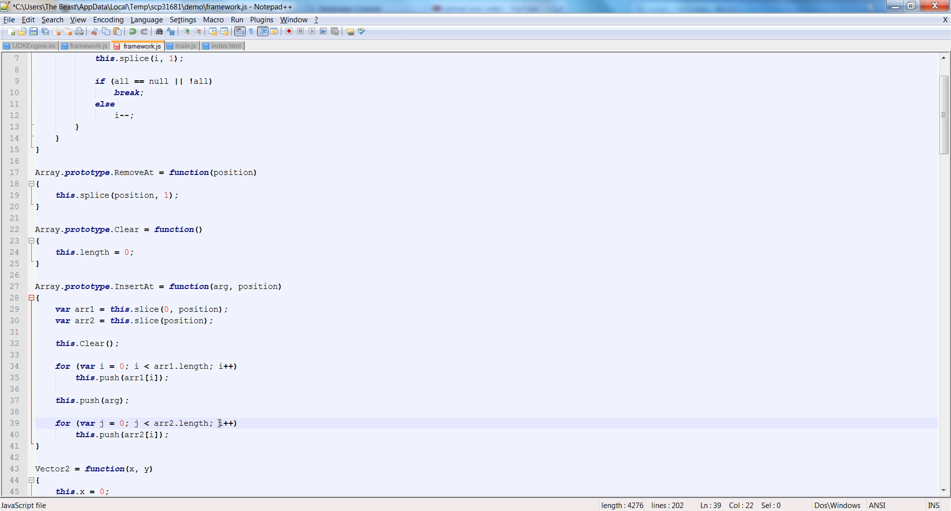
left_click(153, 435)
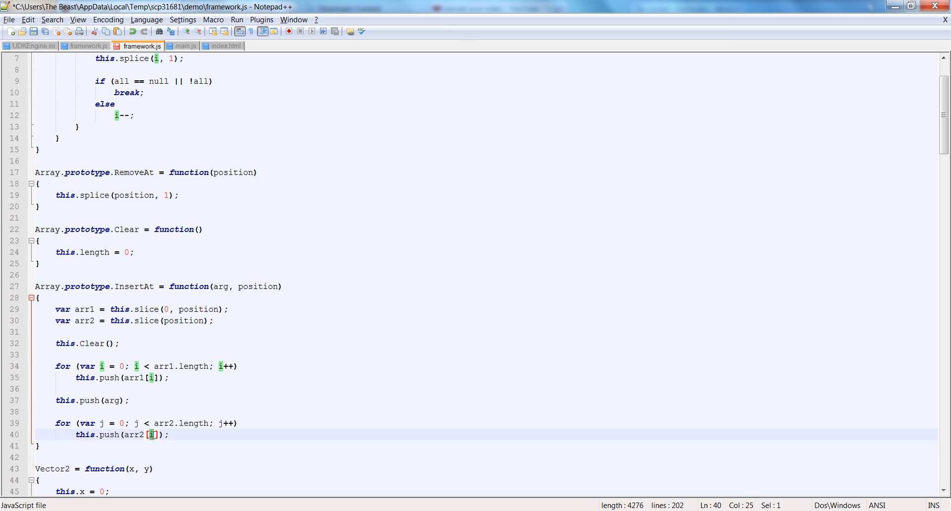
scroll("down", 3)
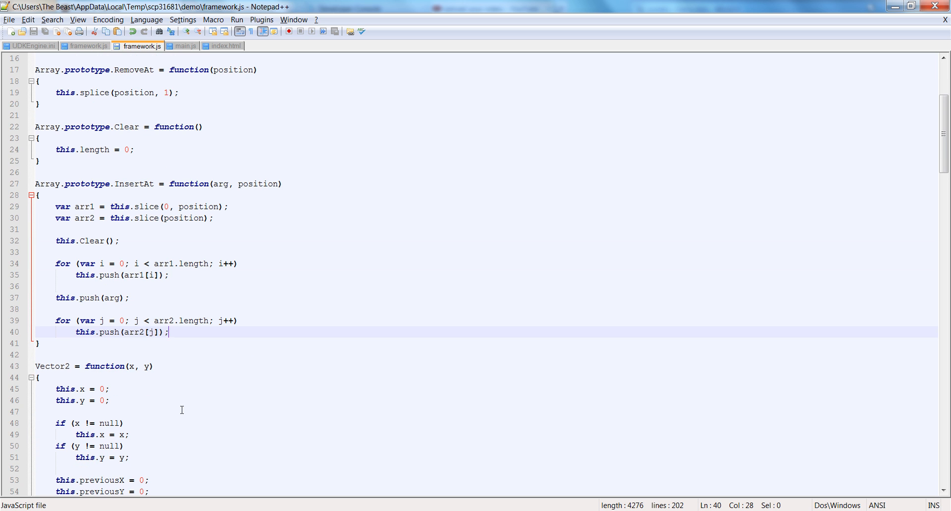
- Review InsertAt's slice calls and loops, then add blank lines after its closing brace
left_click(58, 321)
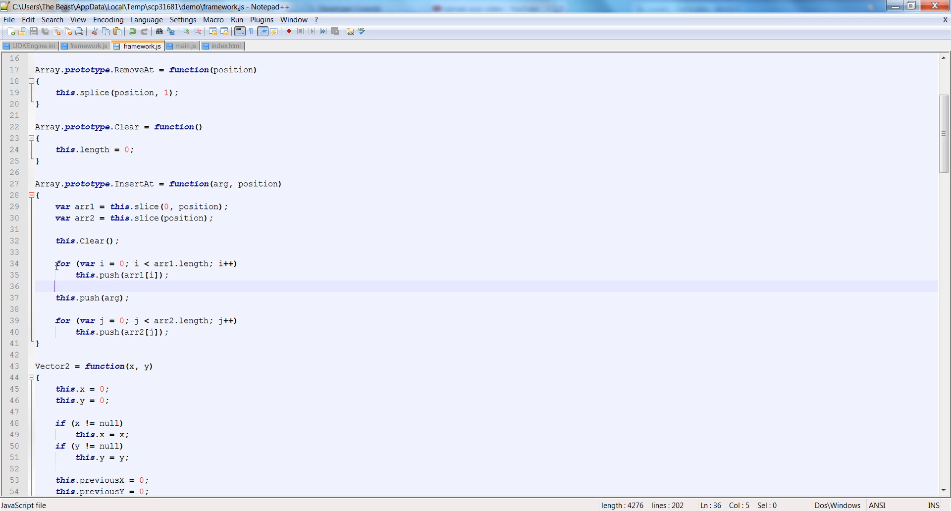
left_click(165, 206)
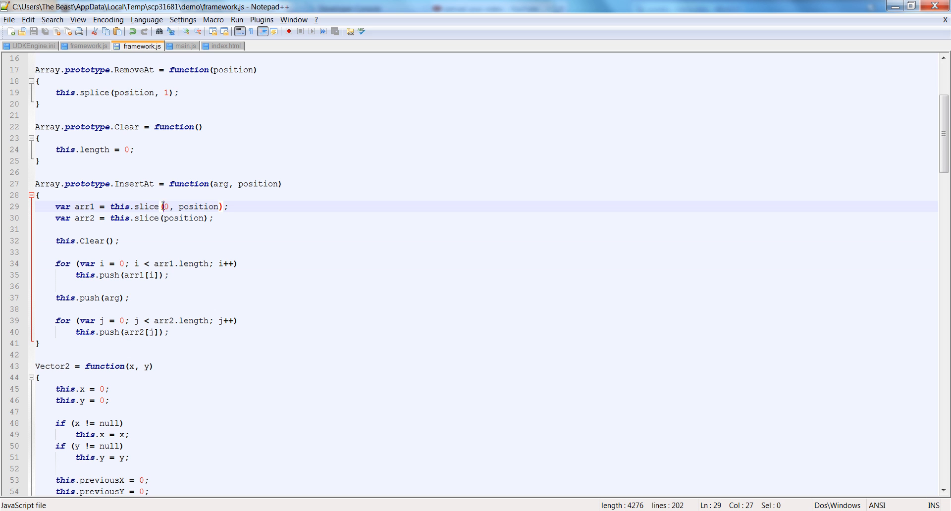
left_click_drag(164, 206, 220, 207)
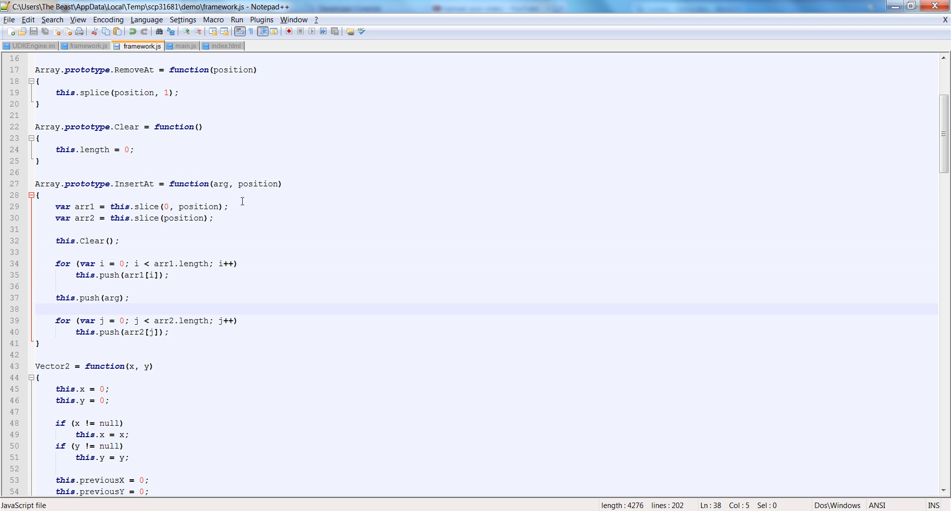
left_click(38, 195)
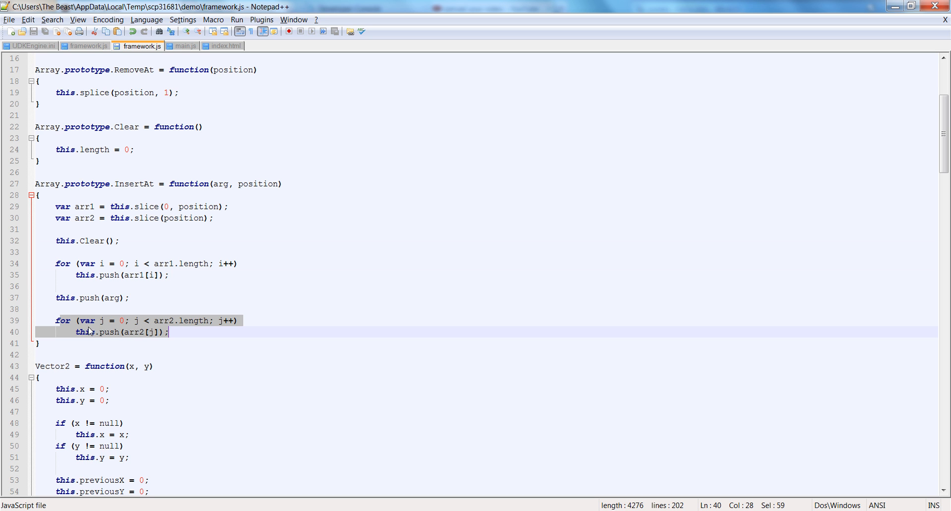
mouse_move(122, 313)
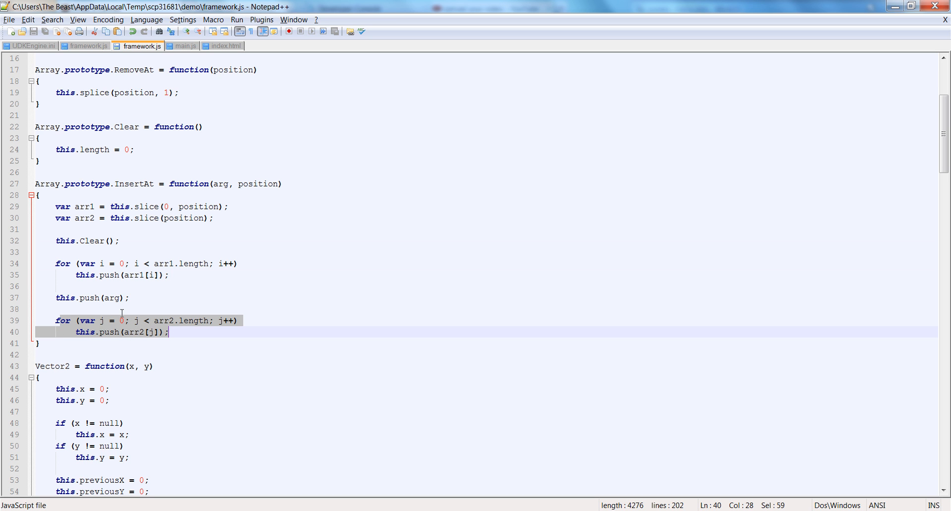
mouse_move(177, 358)
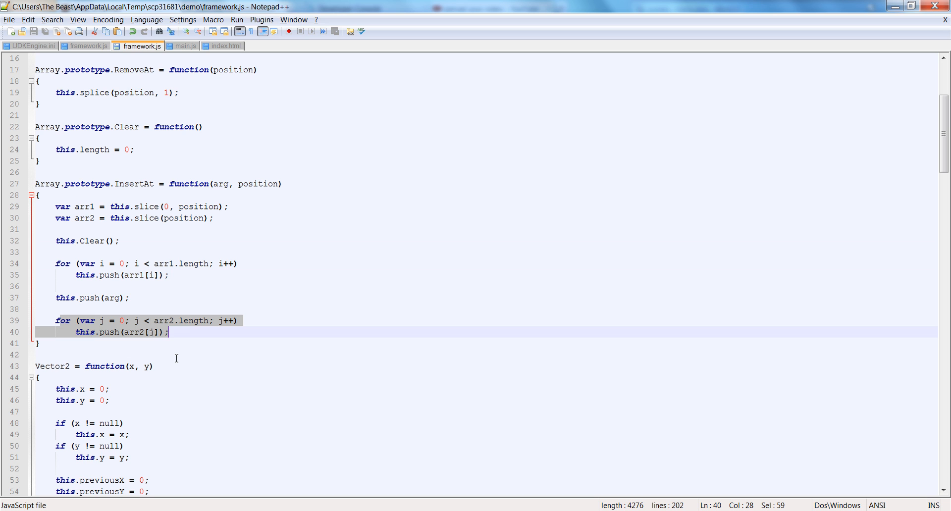
left_click(152, 343)
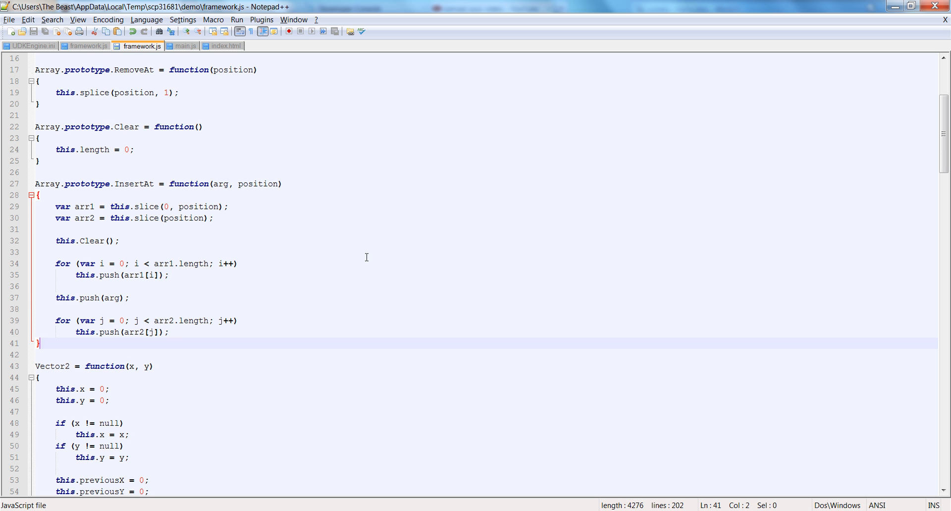
key("Enter")
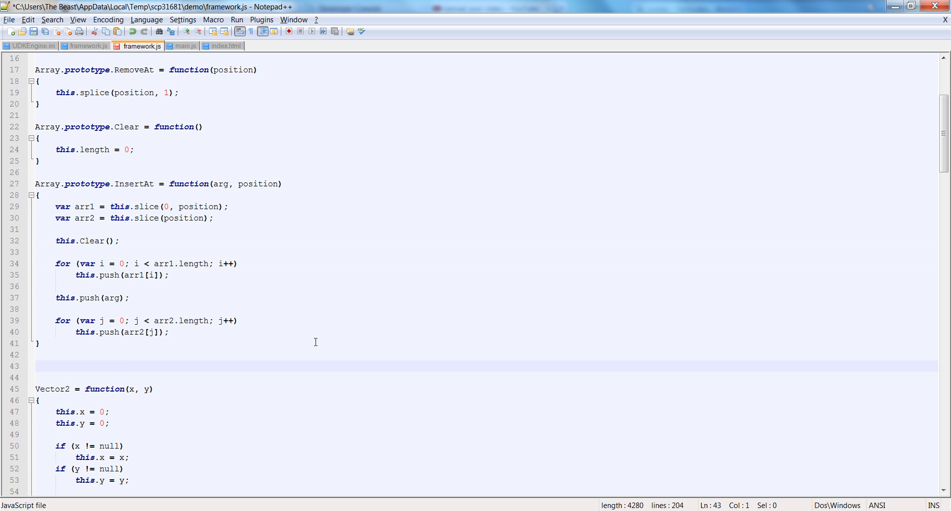
- Declare Array.prototype.Contains = function(arg) and open its body on a new line
type("Array.prototype.")
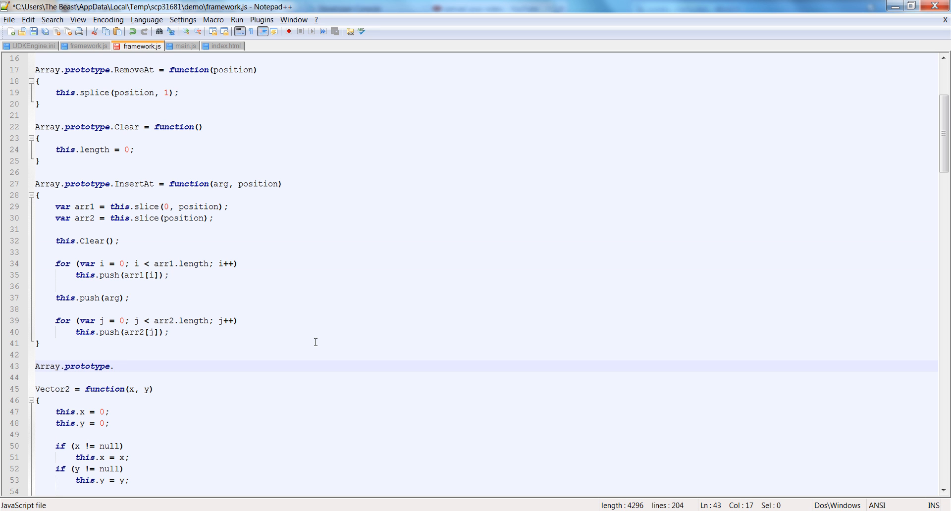
type("Contains =")
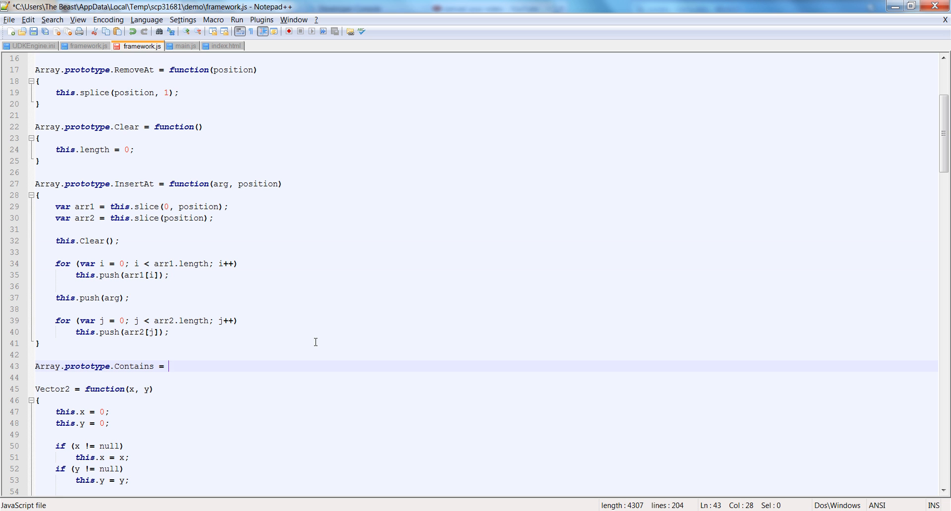
type("f")
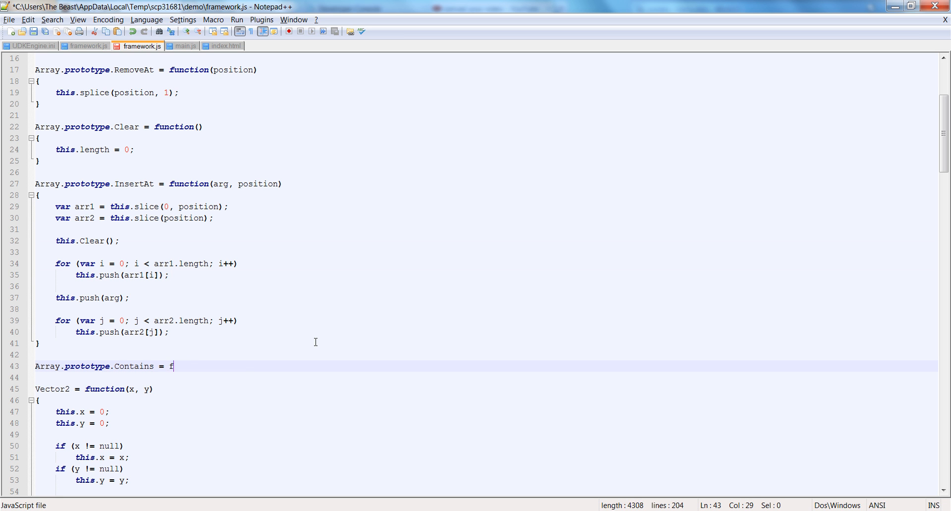
type("unction(")
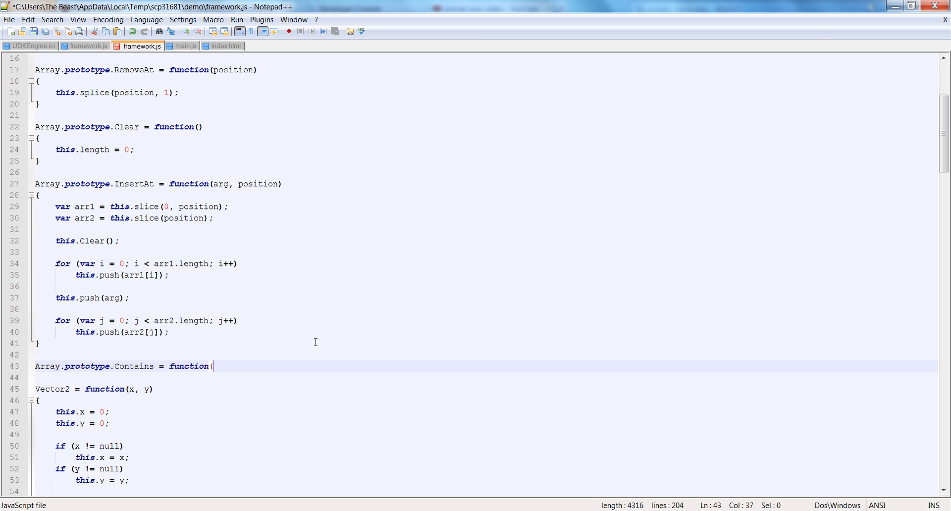
type("arg)")
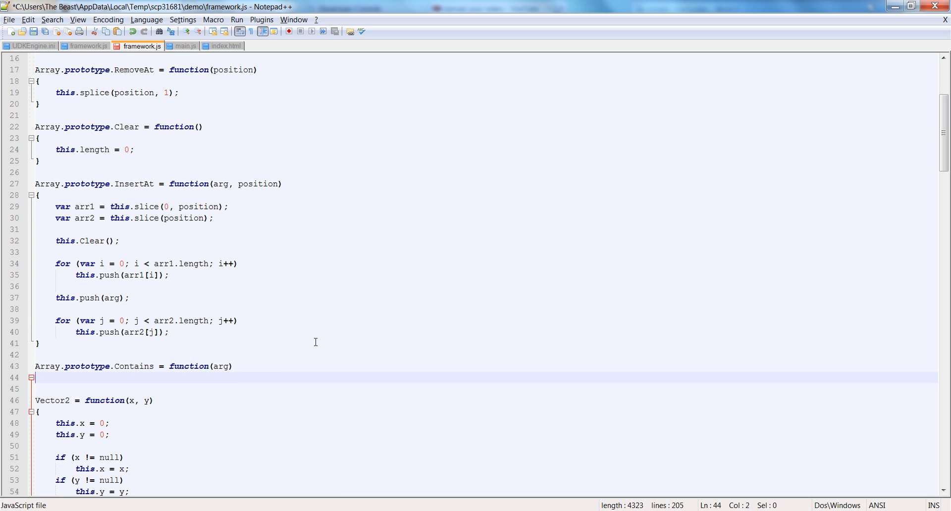
key("Enter")
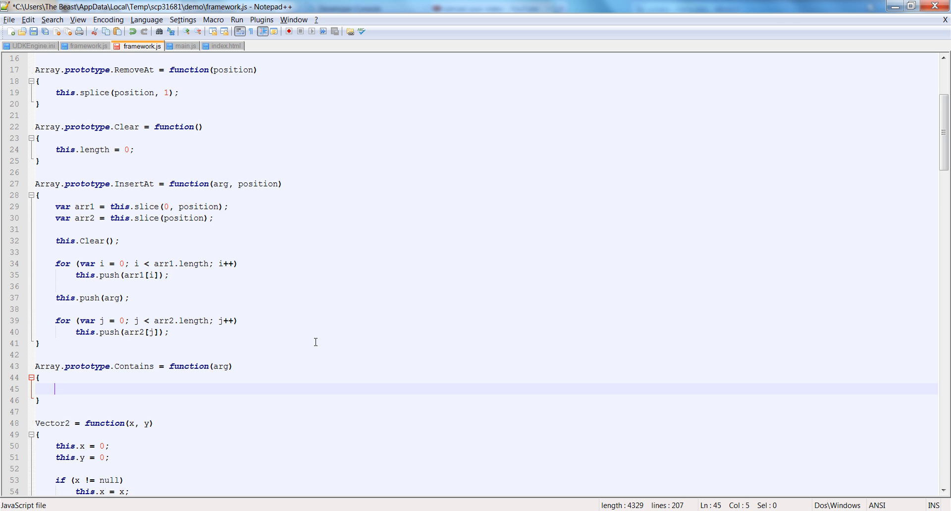
- Write a for loop over this returning true when this[i] equals arg, false otherwise
type("for (var i = 0; i <")
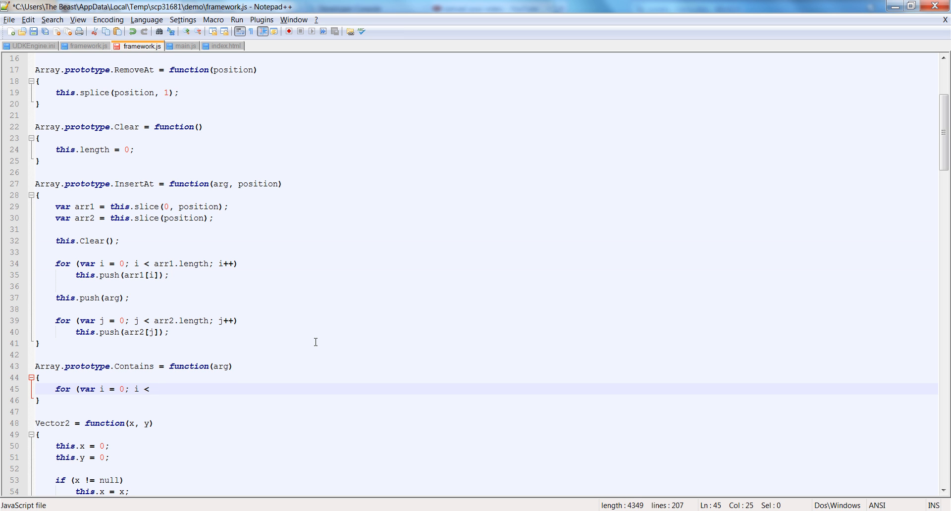
type("arg.length; i++")
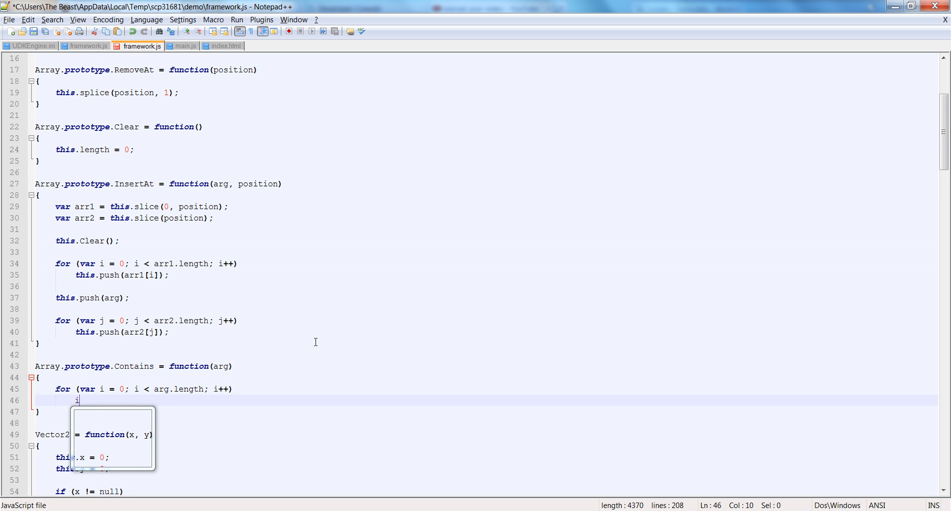
type("f (")
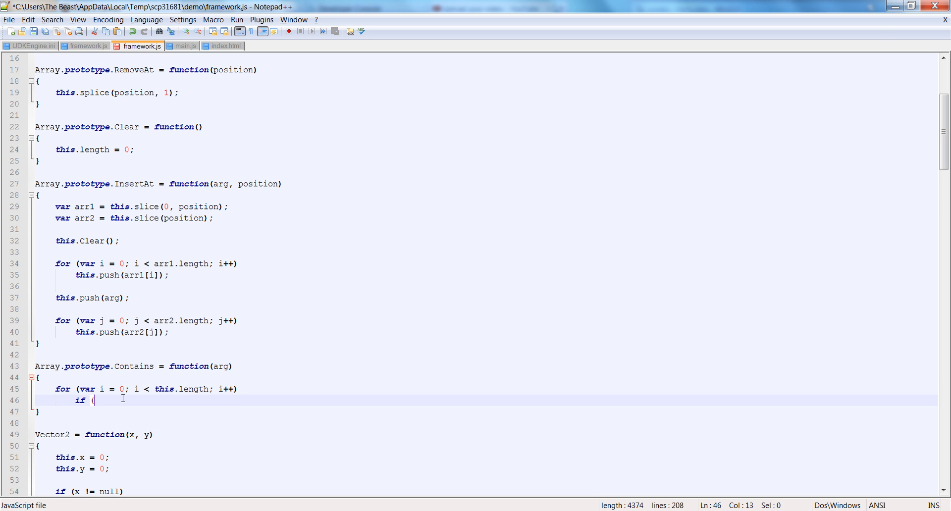
type("this[i] == arg")
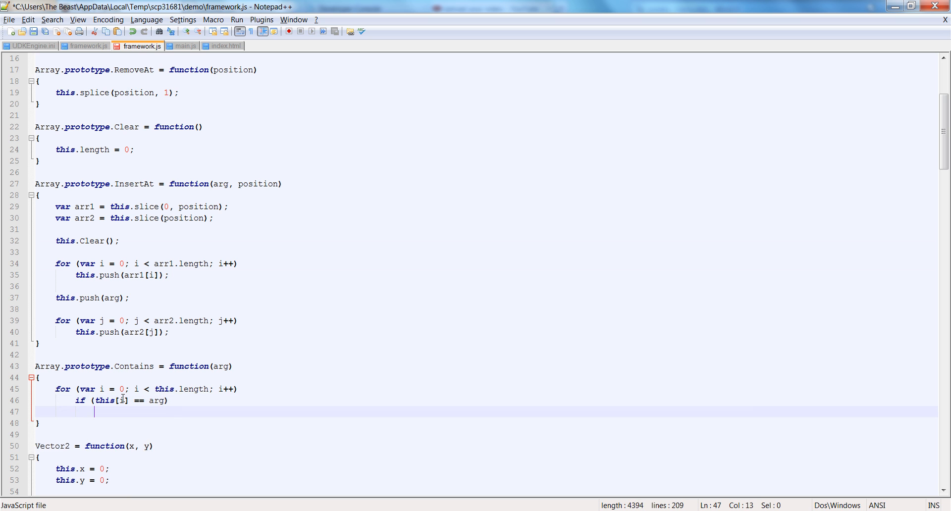
type("return true;")
type("return false;")
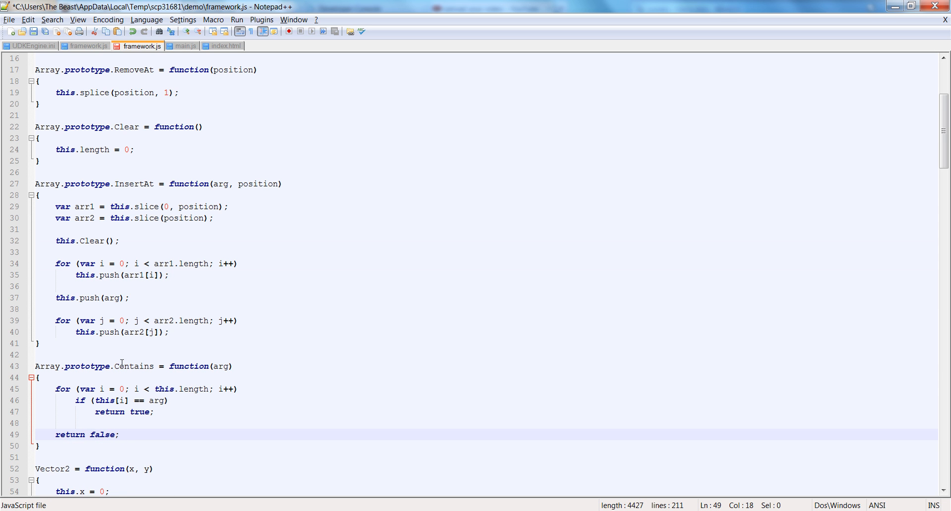
scroll("down", 3)
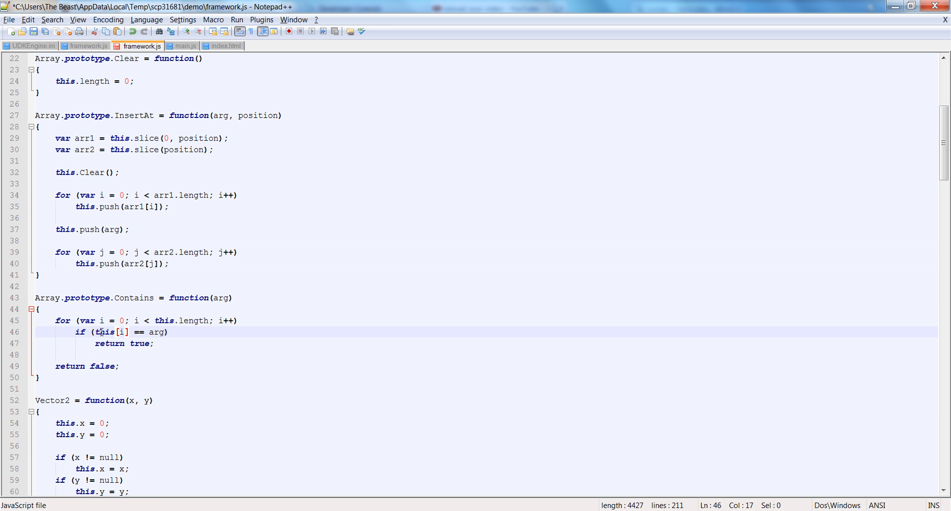
left_click(217, 298)
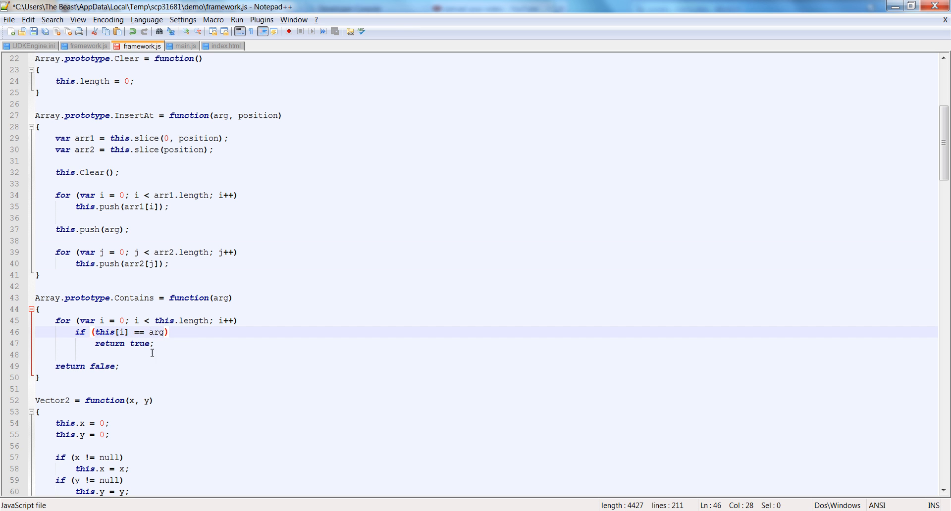
left_click(38, 378)
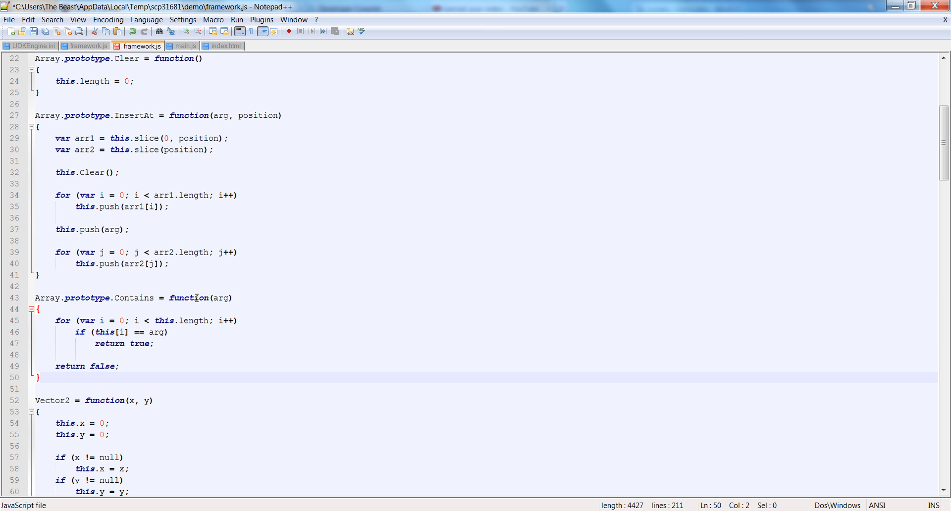
key("Enter")
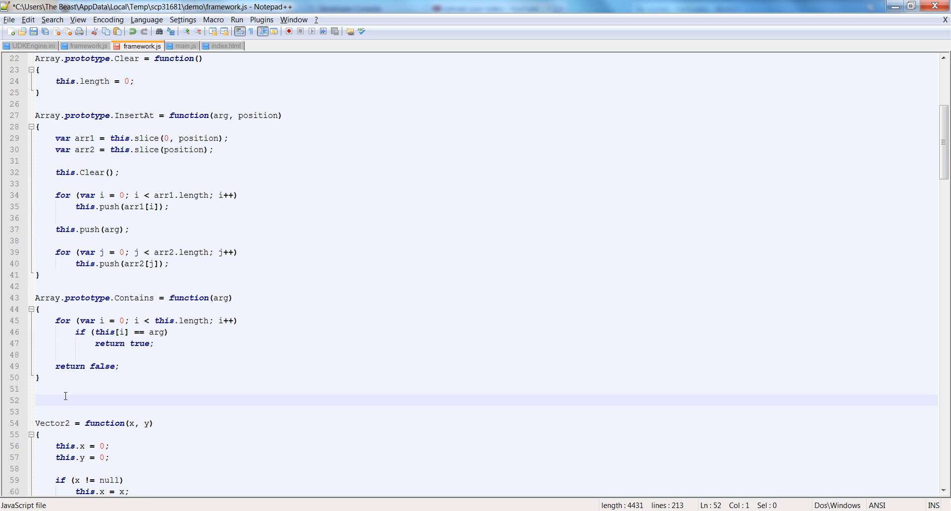
type("1,2,3,4")
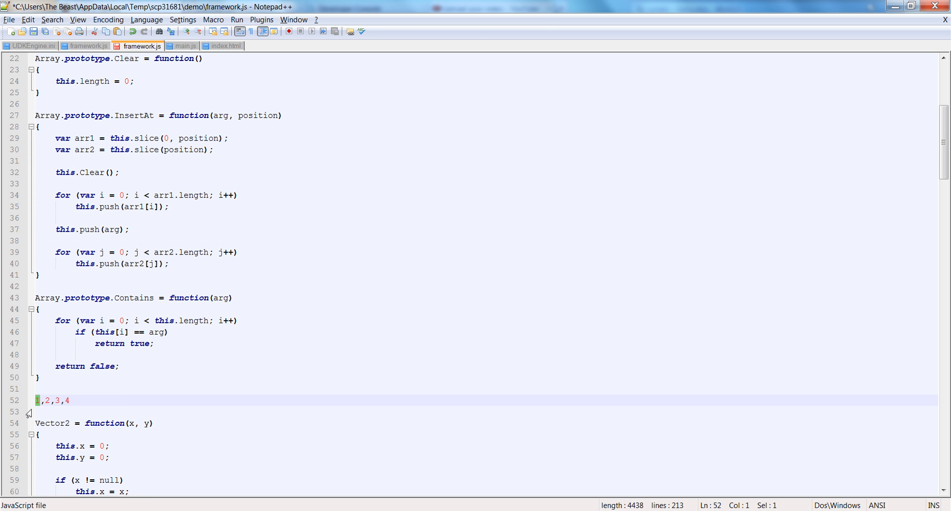
left_click(95, 389)
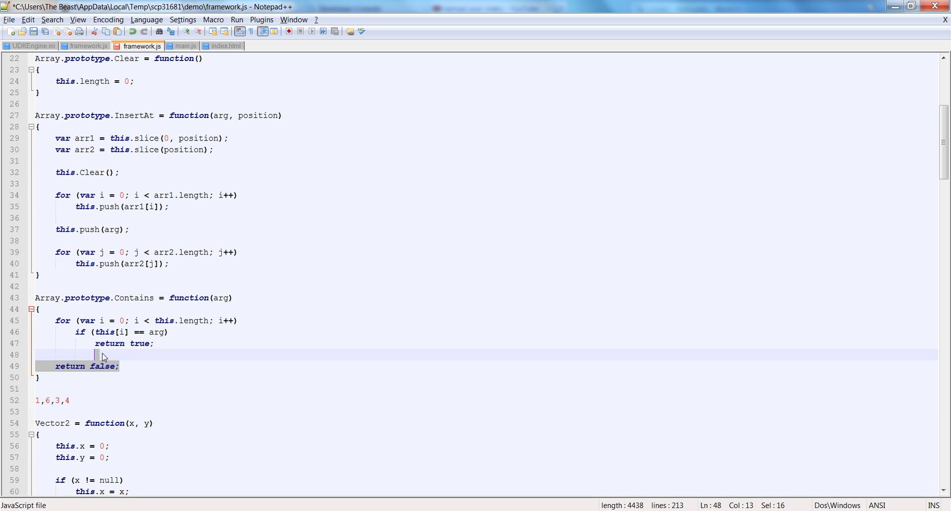
key("Delete")
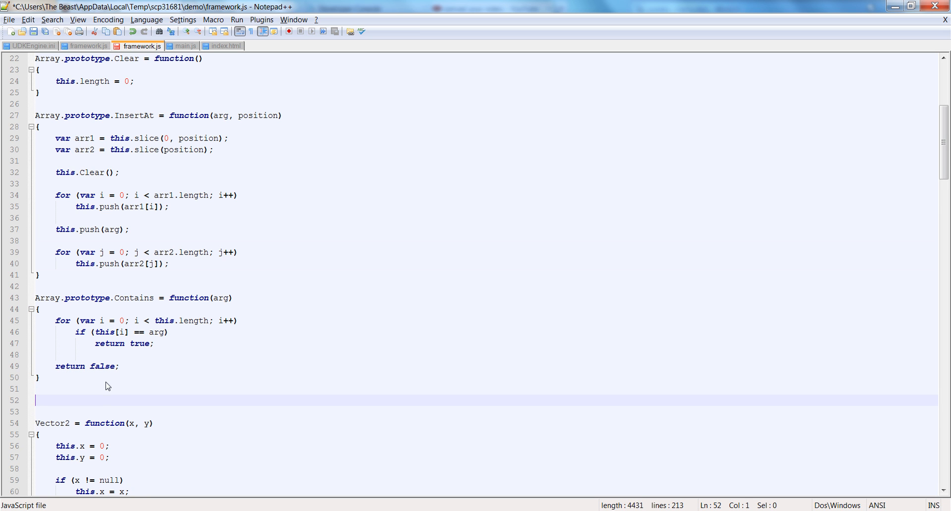
mouse_move(276, 349)
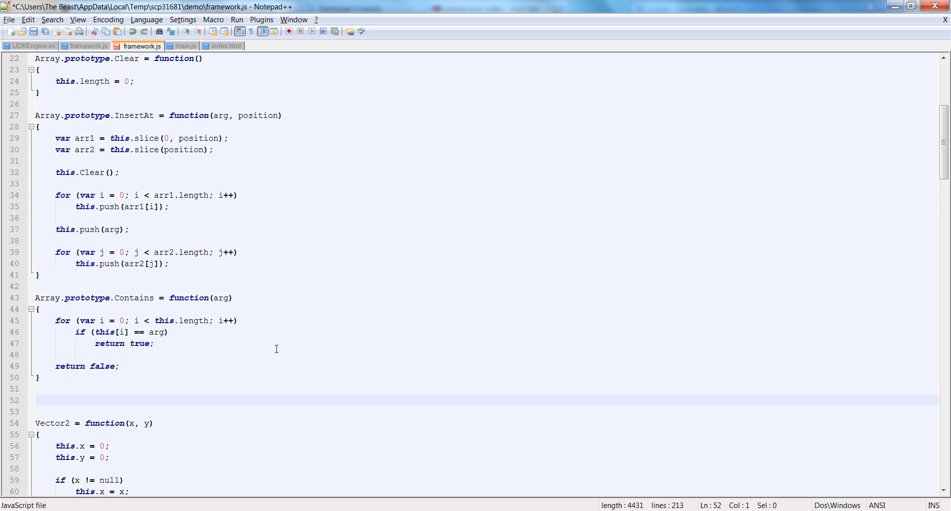
- Declare Array.prototype.Occurs = function(arg) below the Contains function
type("Aa")
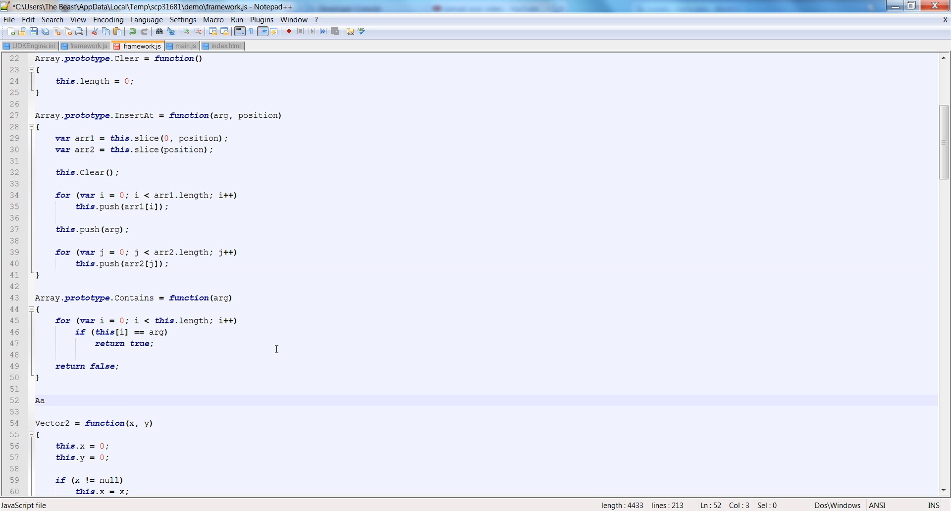
type("Array.prototype.O")
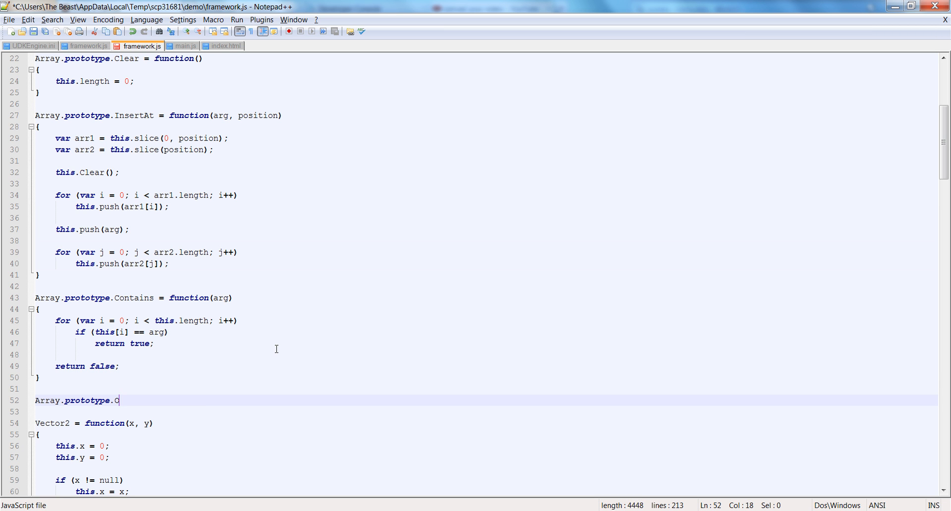
type("cc")
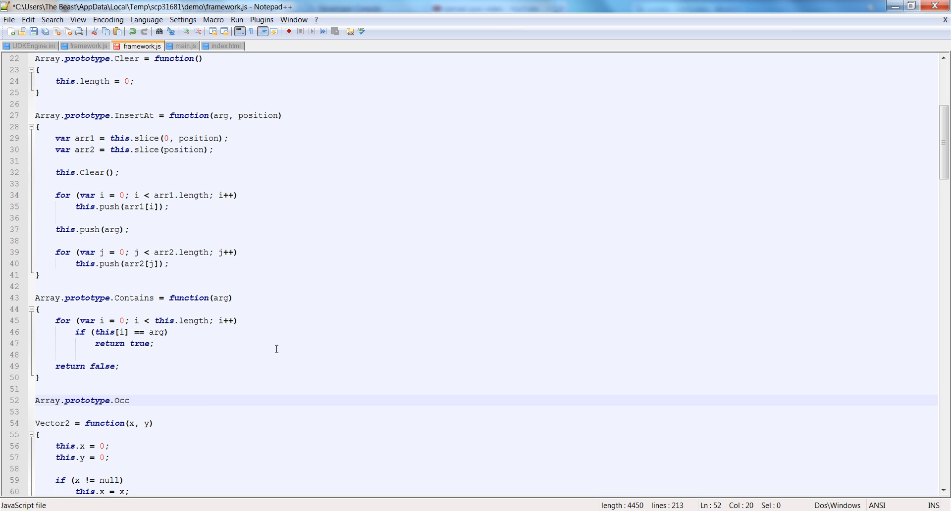
type("urs")
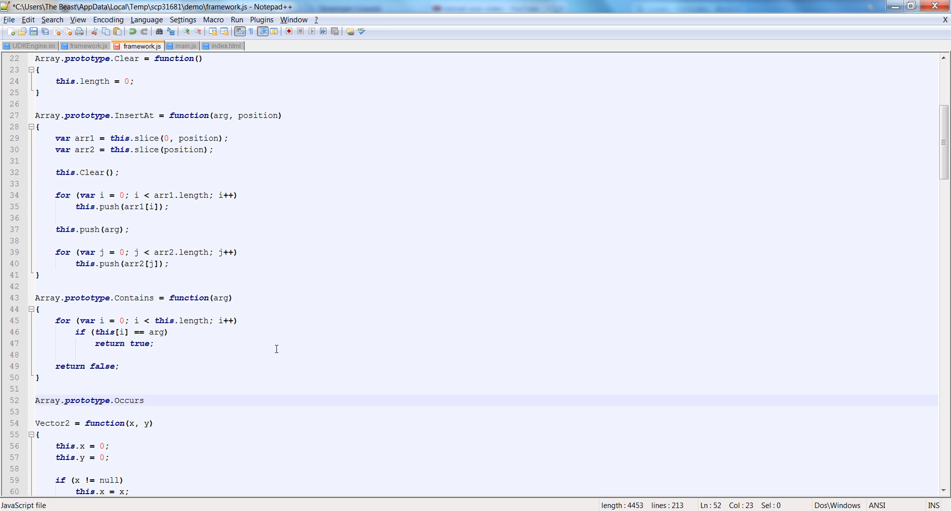
type("= function")
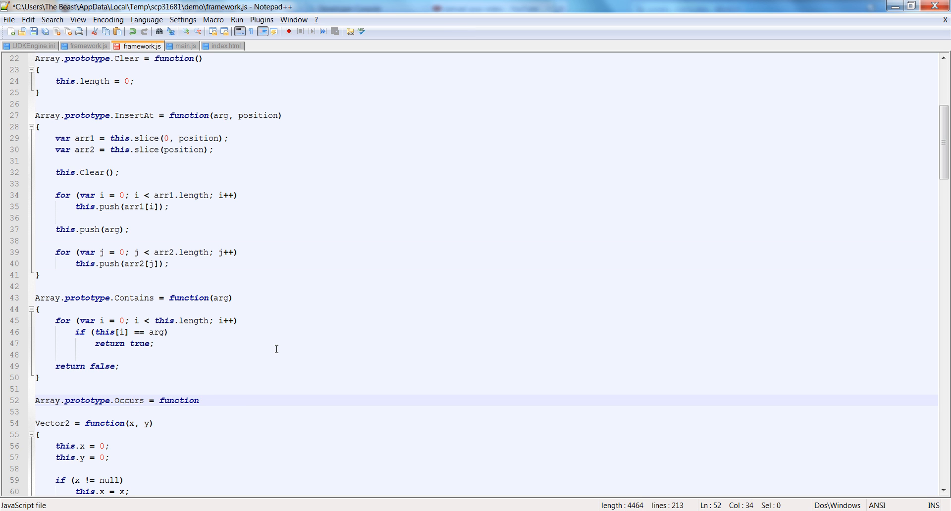
type("(arg)")
type("{")
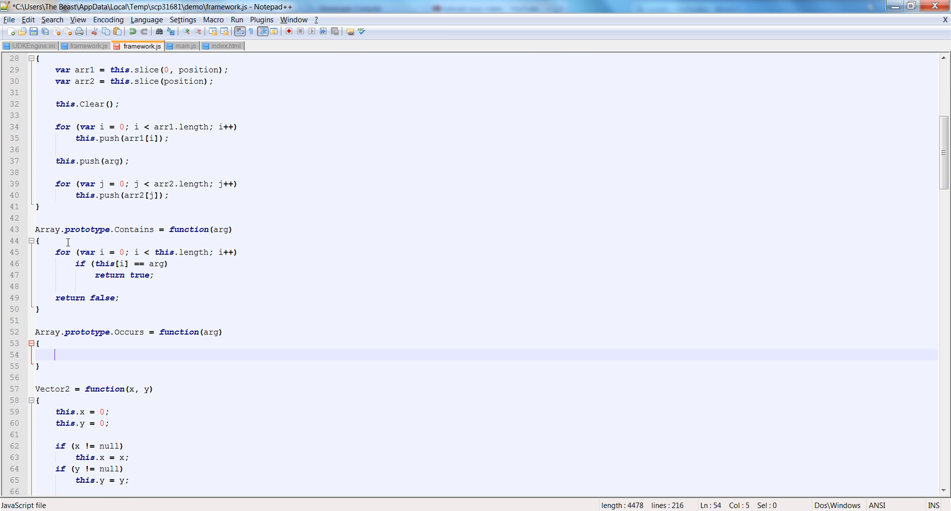
left_click_drag(54, 252, 169, 264)
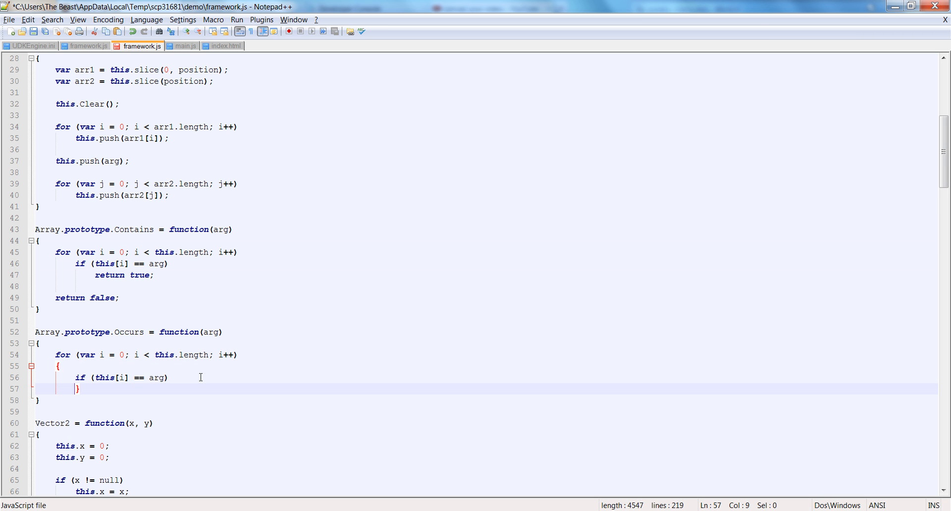
- Write the Occurs body: a counter starting at 0, incremented on matches, then 'return counter;'
type("var counter =")
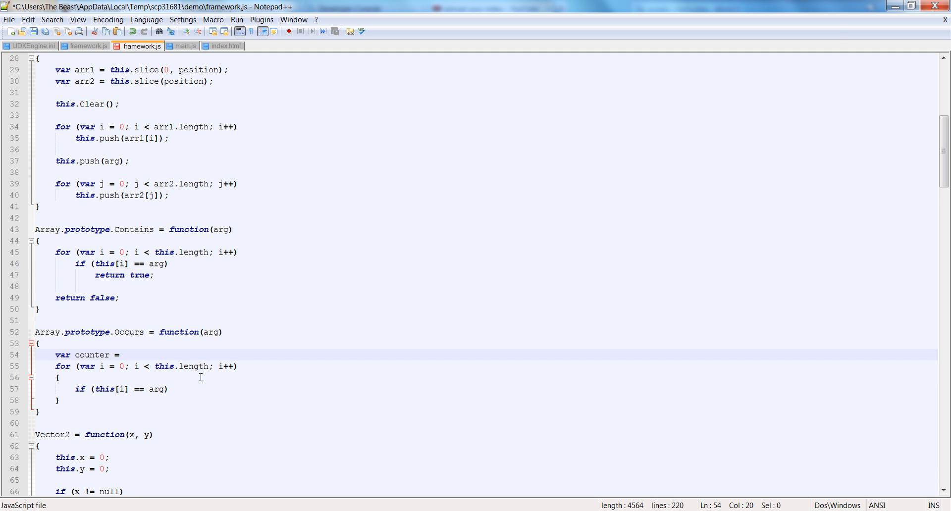
type("0;")
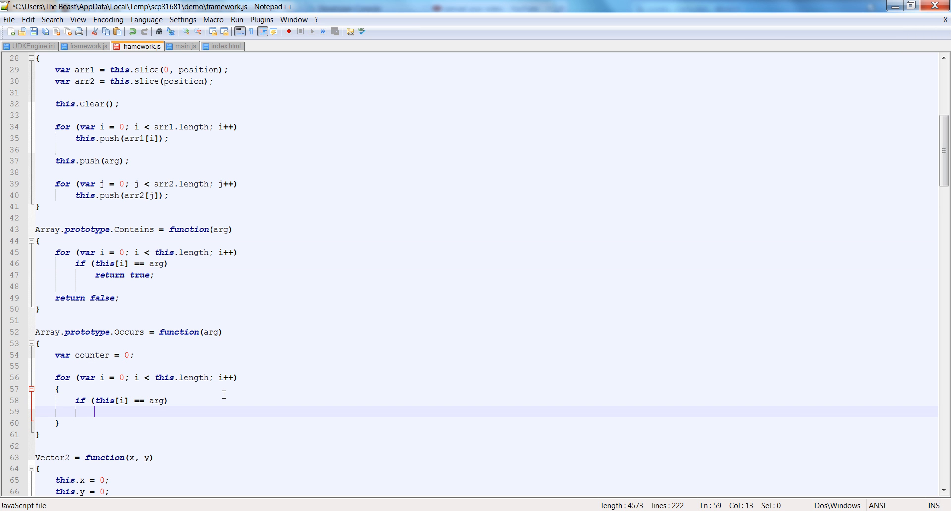
type("counter ++")
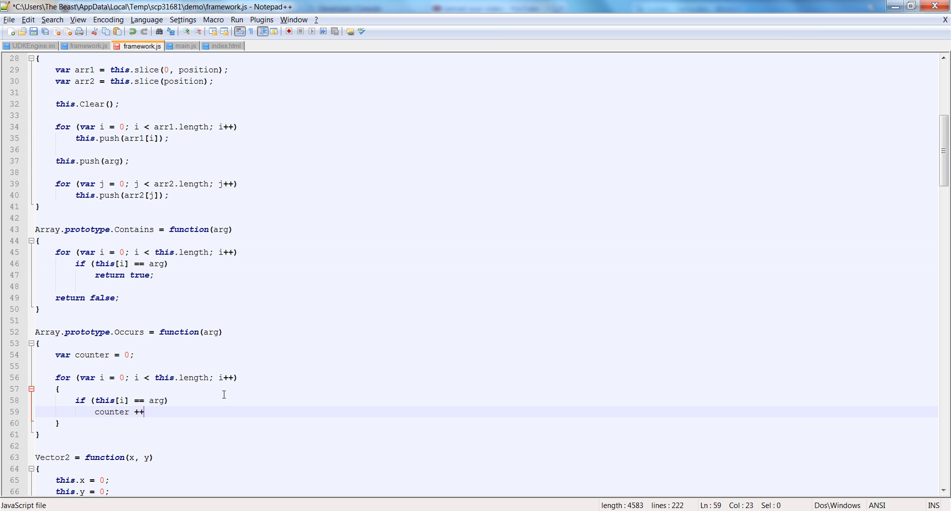
type(";")
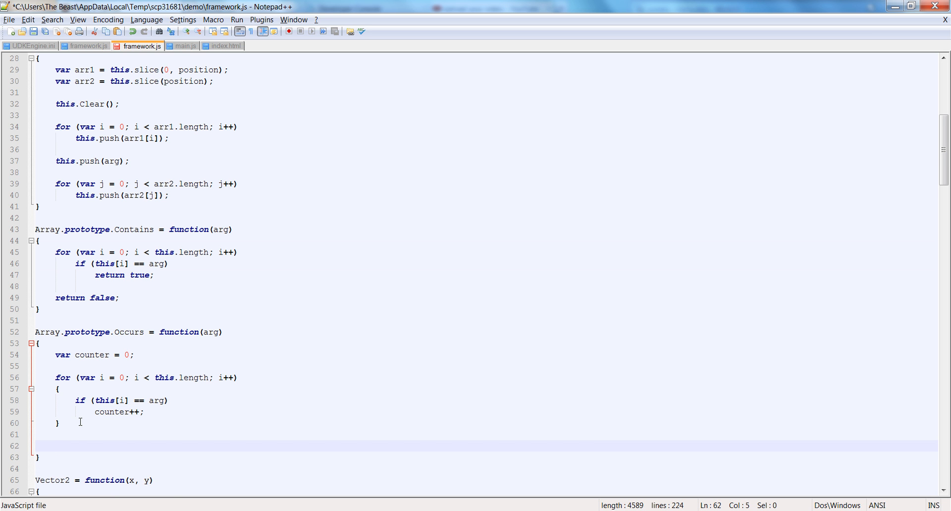
type("return counter;")
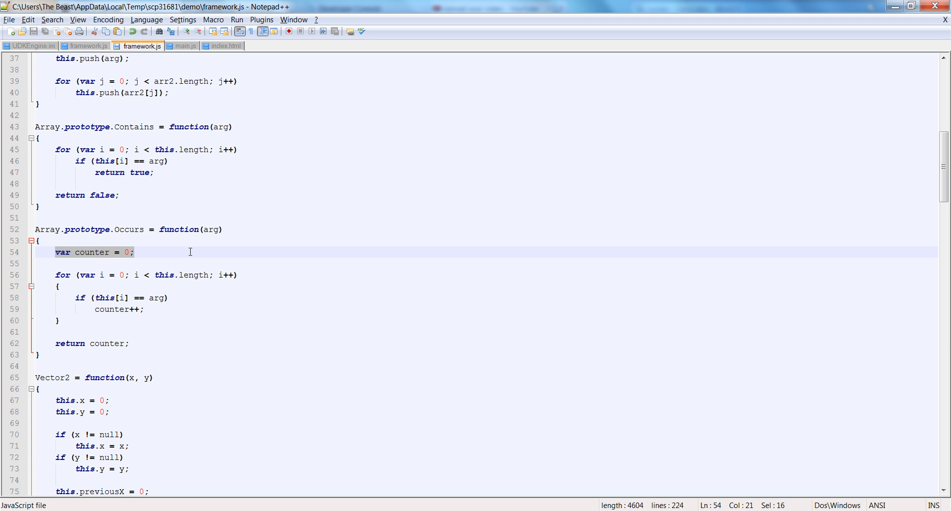
mouse_move(57, 275)
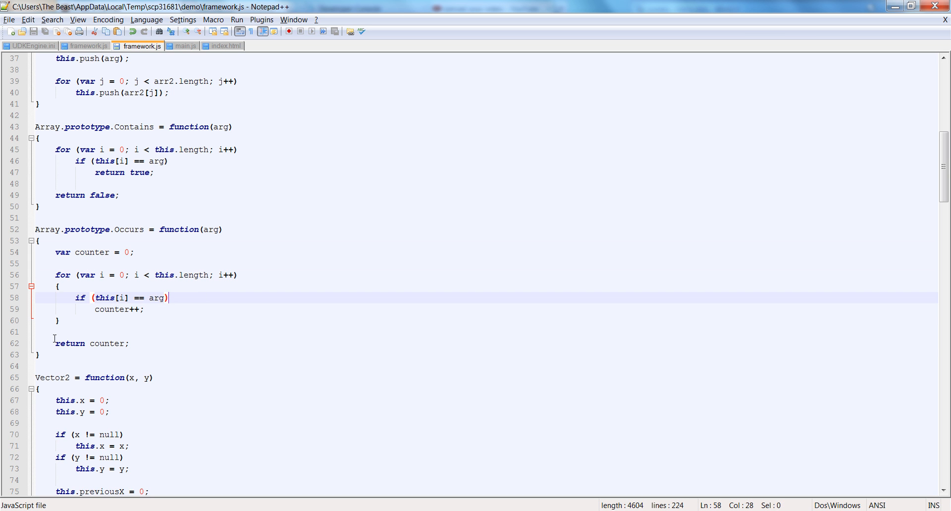
left_click(127, 344)
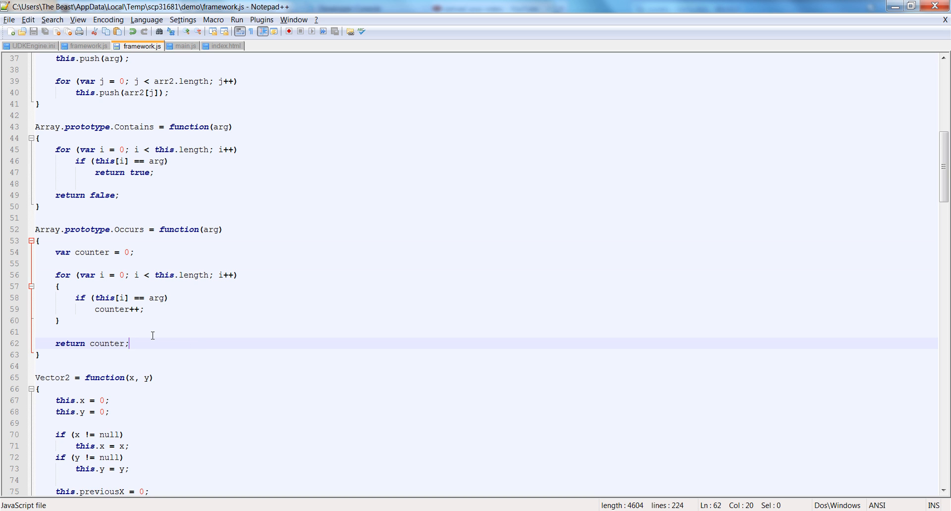
mouse_move(86, 294)
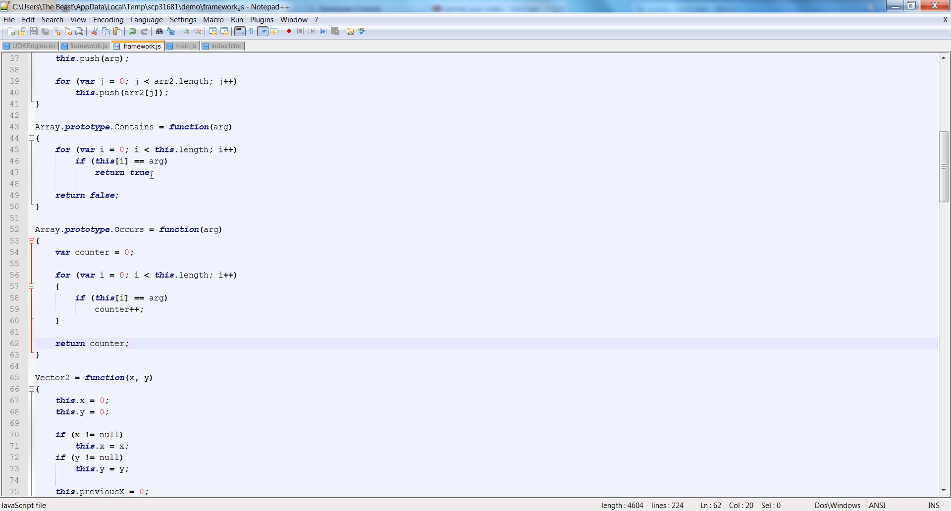
mouse_move(481, 185)
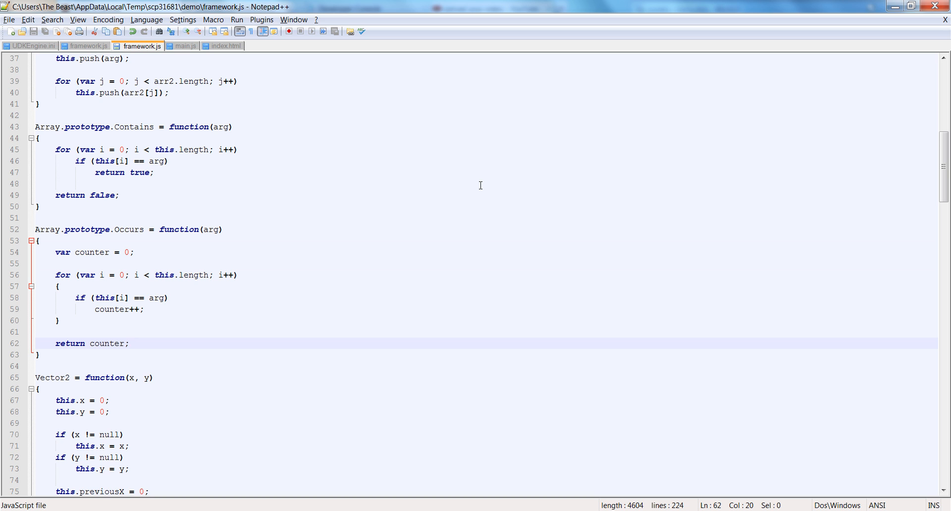
left_click(129, 343)
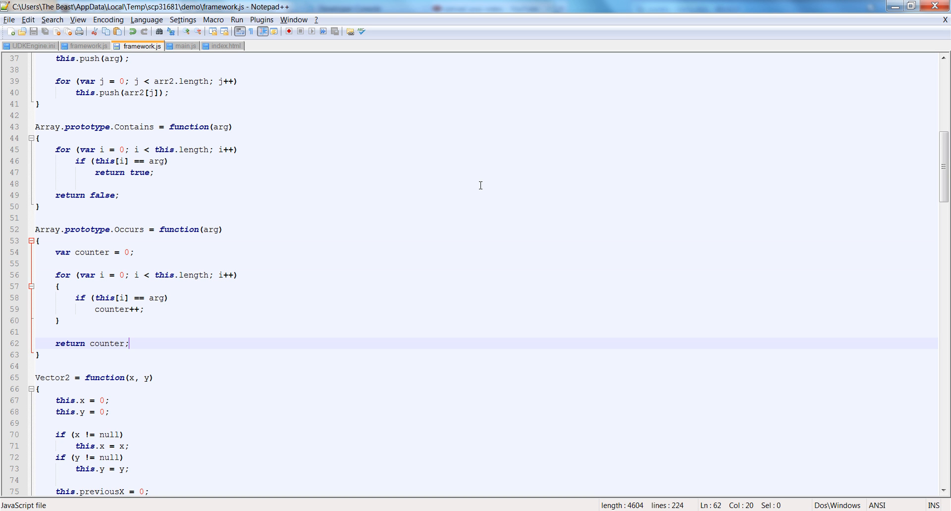